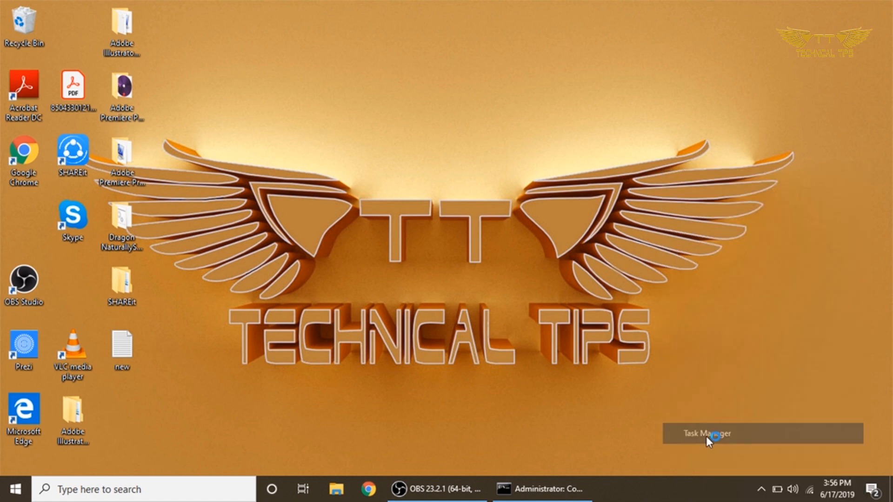
Open Task Manager and switch it from compact to full process details.
click(706, 434)
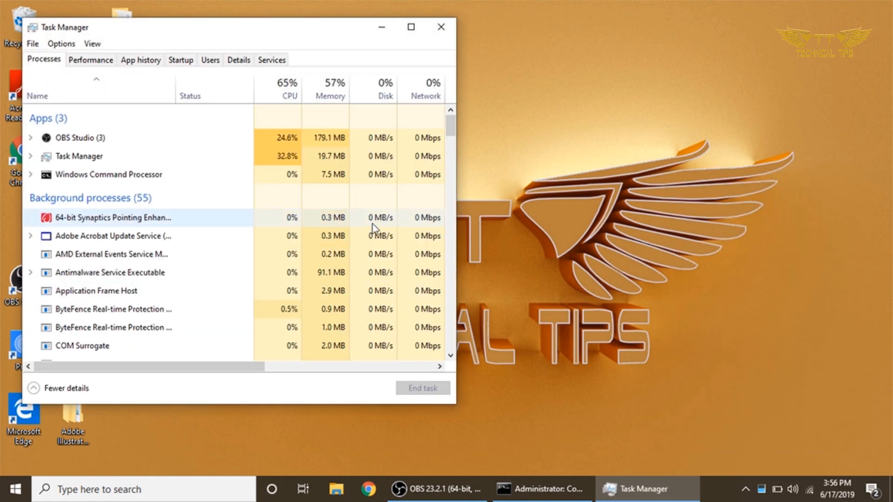
click(65, 388)
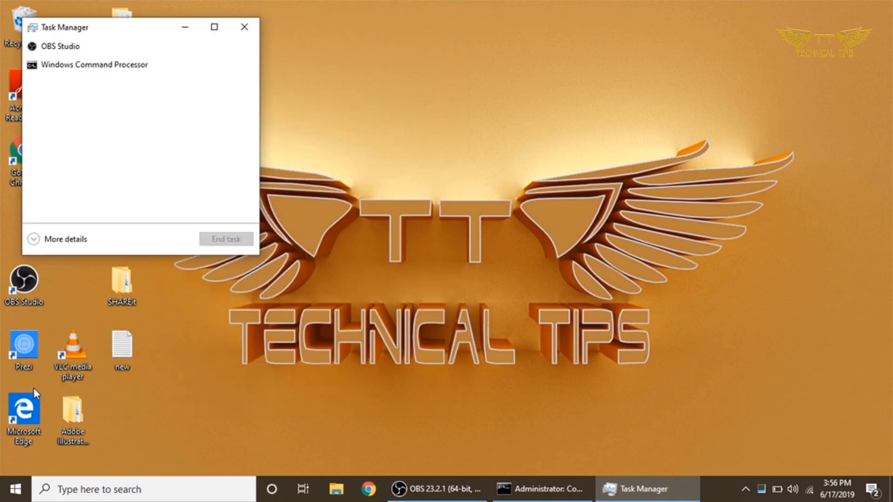
mouse_move(168, 152)
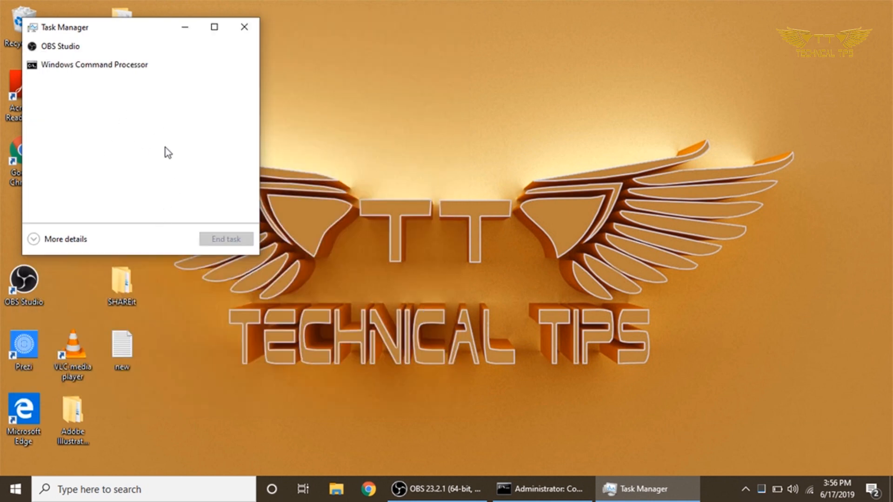
mouse_move(36, 244)
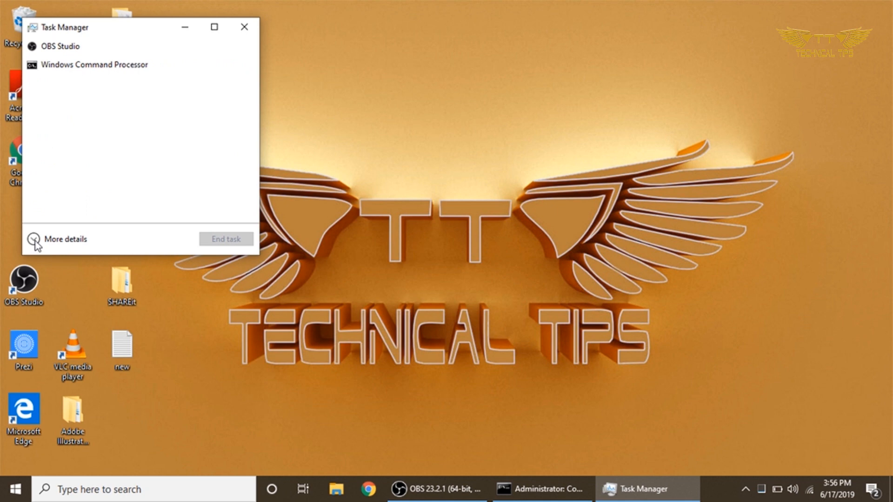
click(64, 239)
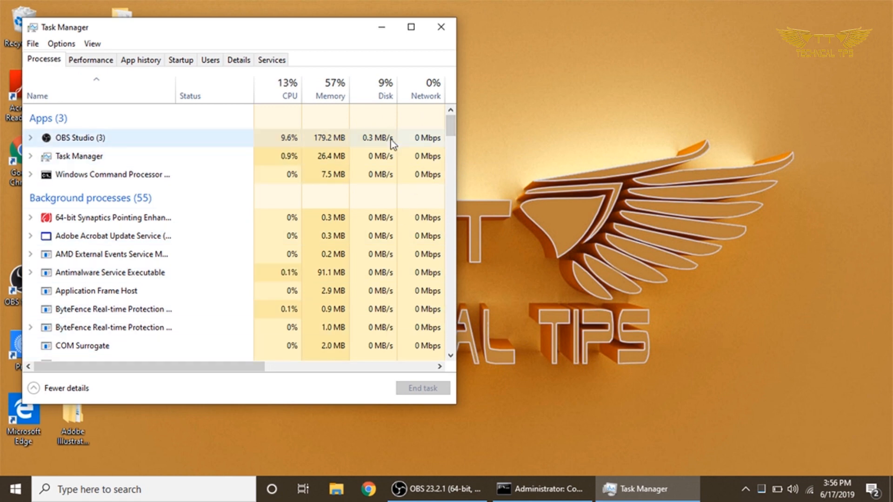
mouse_move(385, 95)
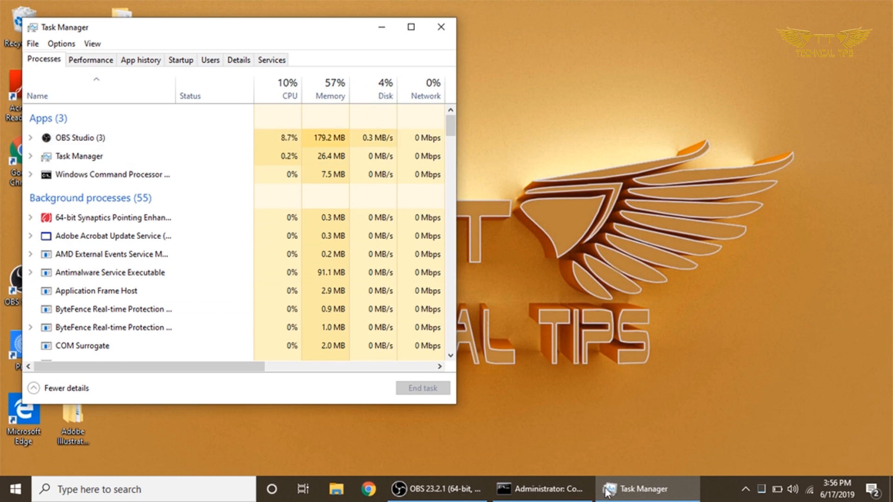
mouse_move(513, 435)
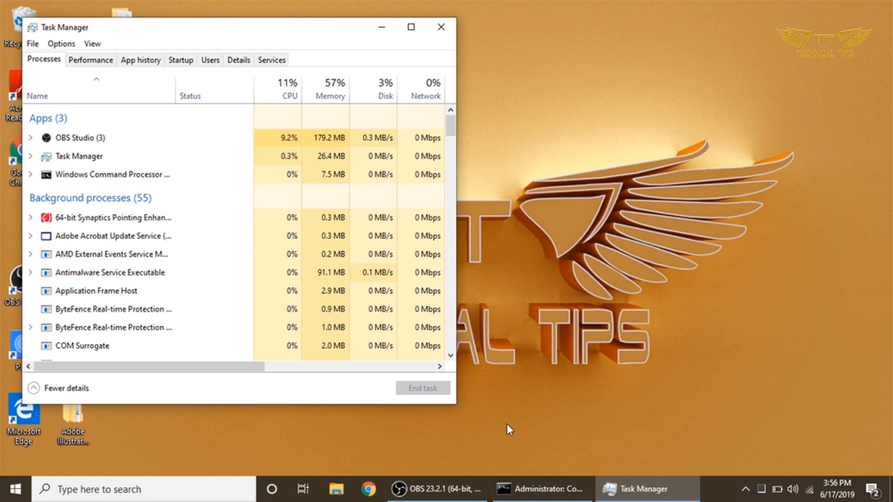
mouse_move(395, 109)
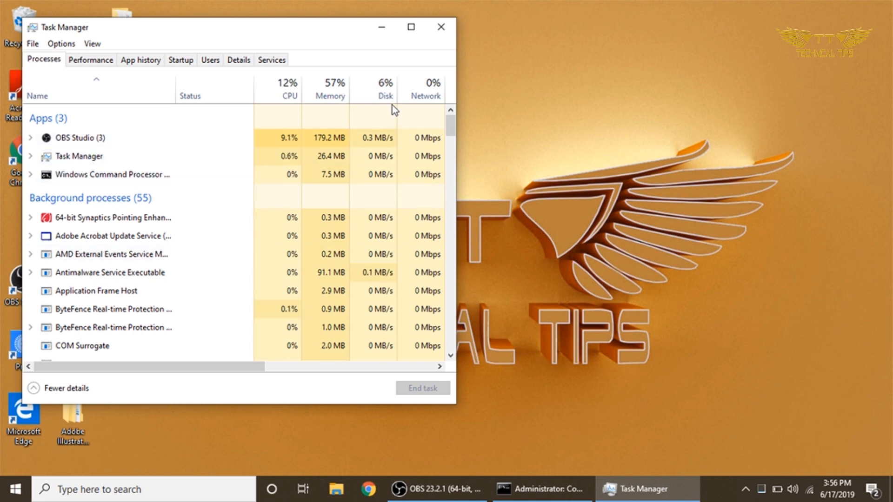
mouse_move(385, 94)
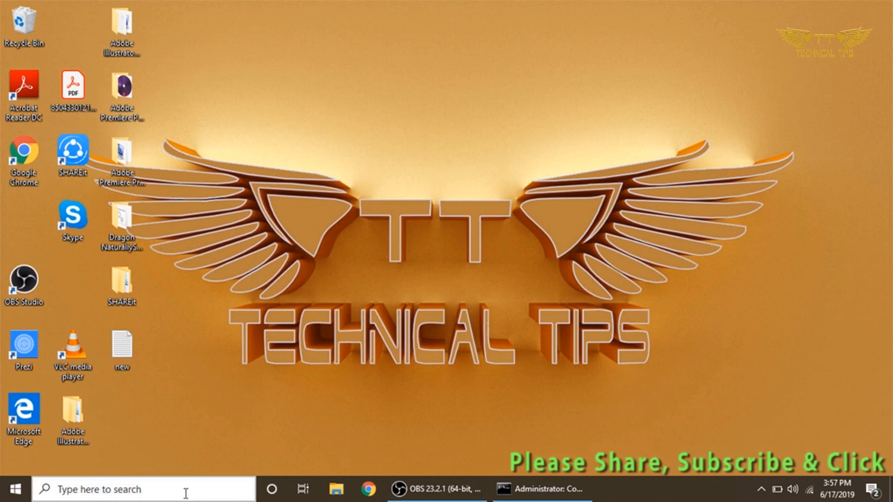
Search for cmd and run Command Prompt as administrator, approving the UAC prompt.
click(143, 489)
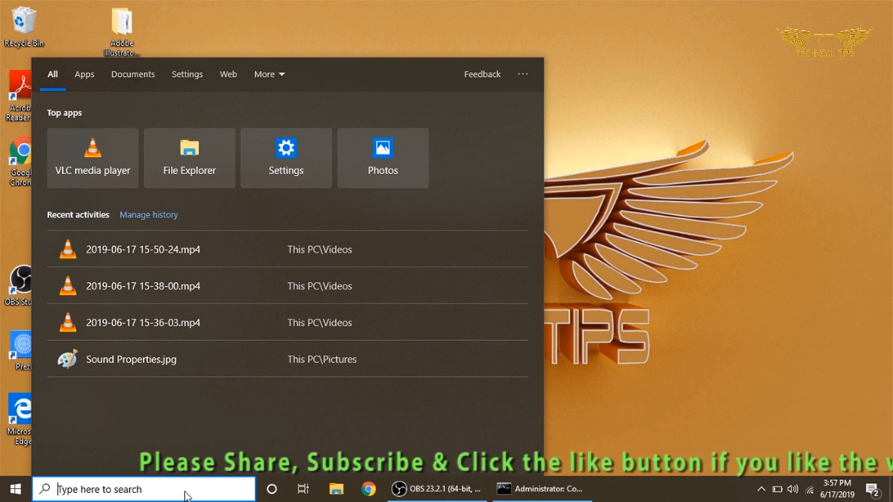
text(cmd)
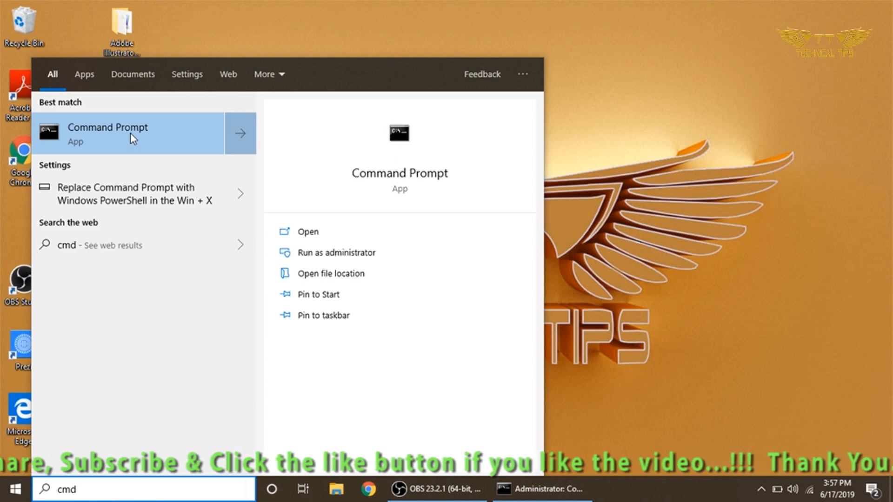
right_click(107, 134)
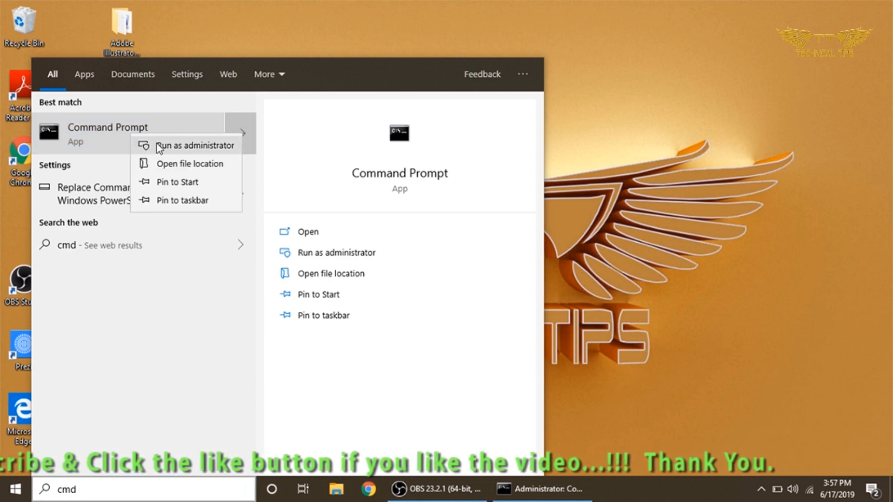
click(195, 145)
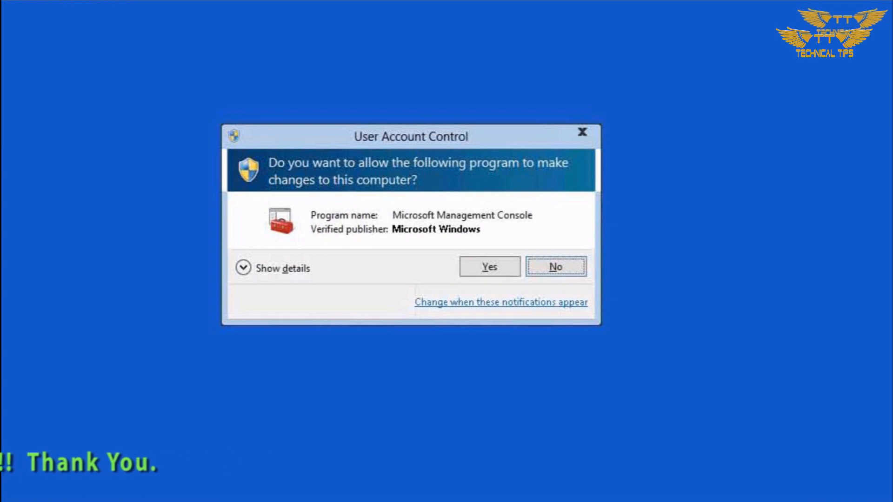
click(487, 267)
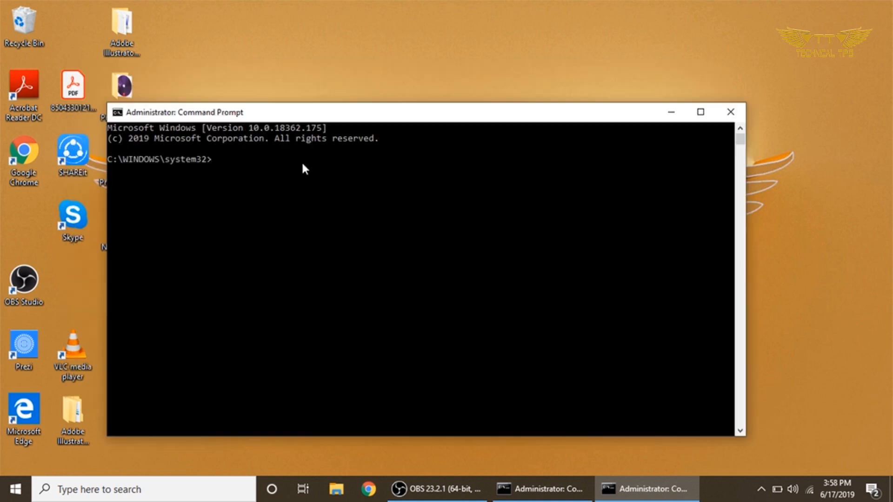
Enter net.exe stop "windows search" in the elevated console, then close it.
text(net.e)
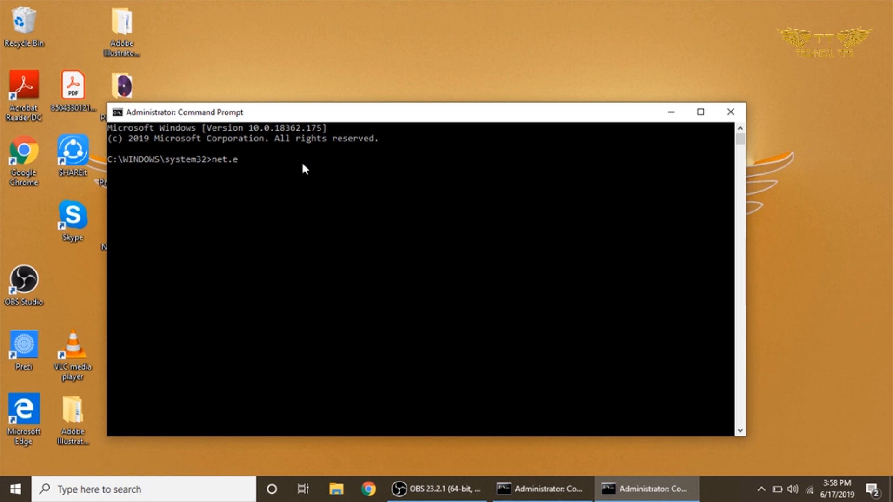
text(xe st)
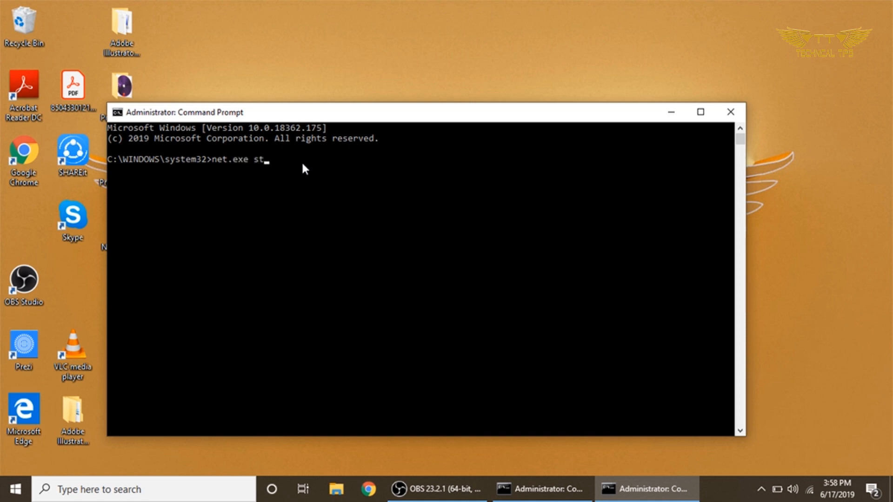
text(op)
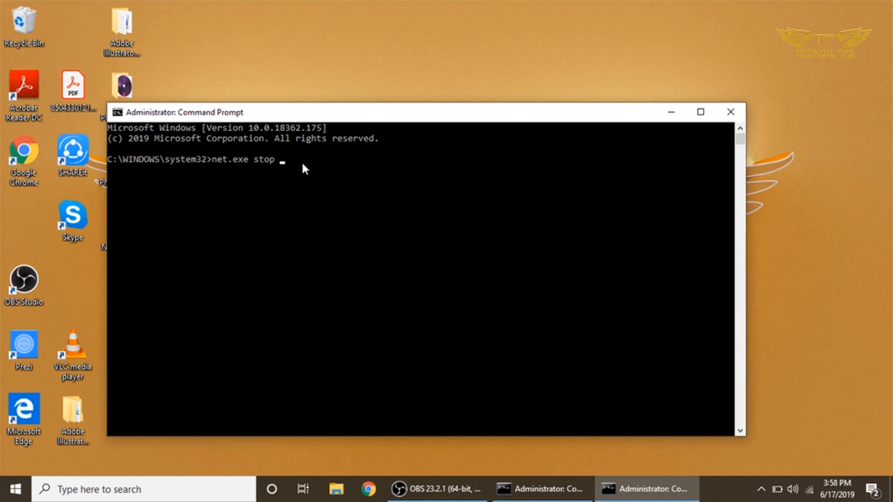
text("windo)
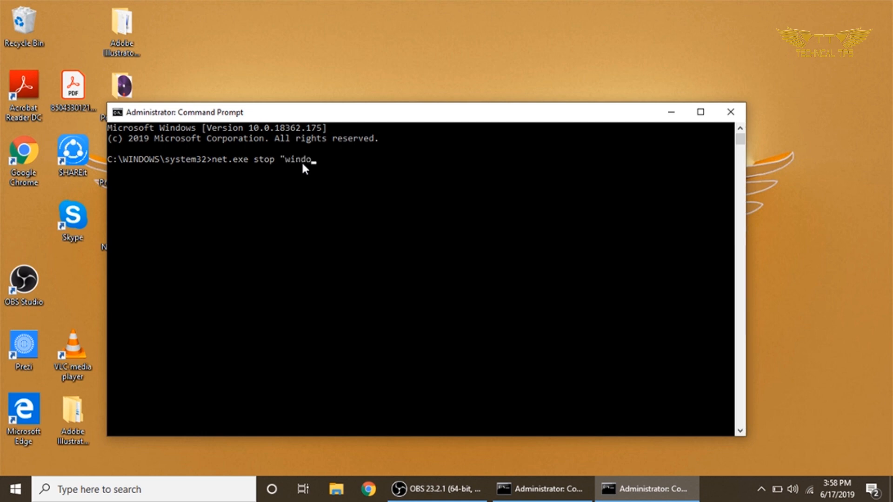
text(ws sear)
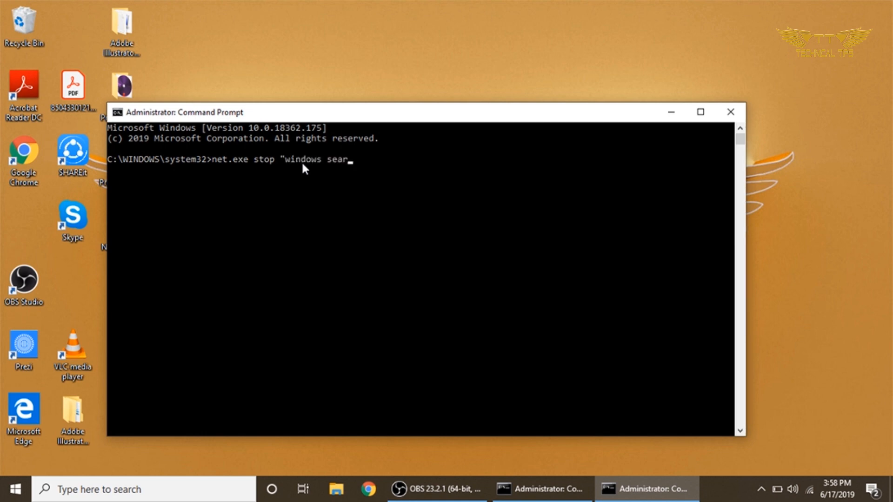
text(ch)
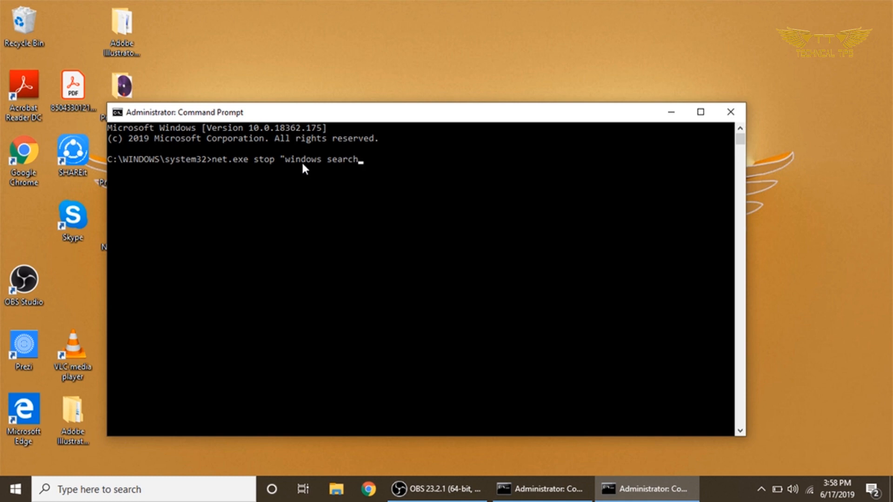
text(")
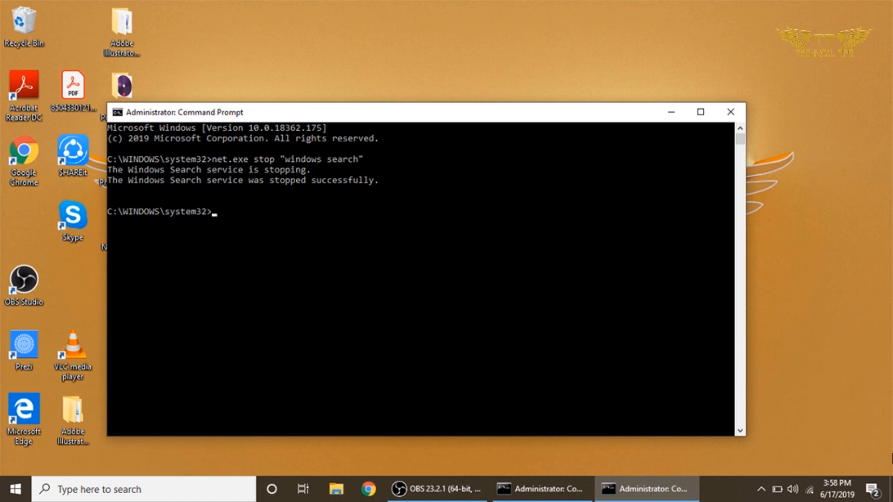
mouse_move(679, 329)
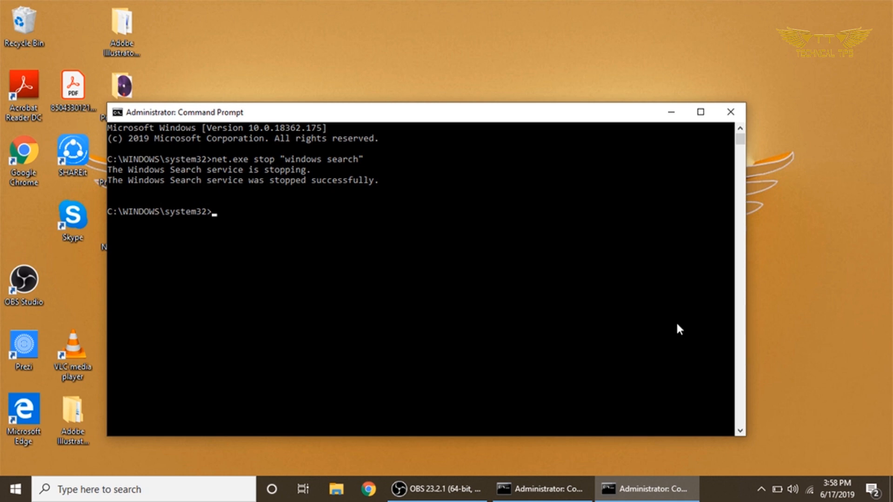
mouse_move(723, 142)
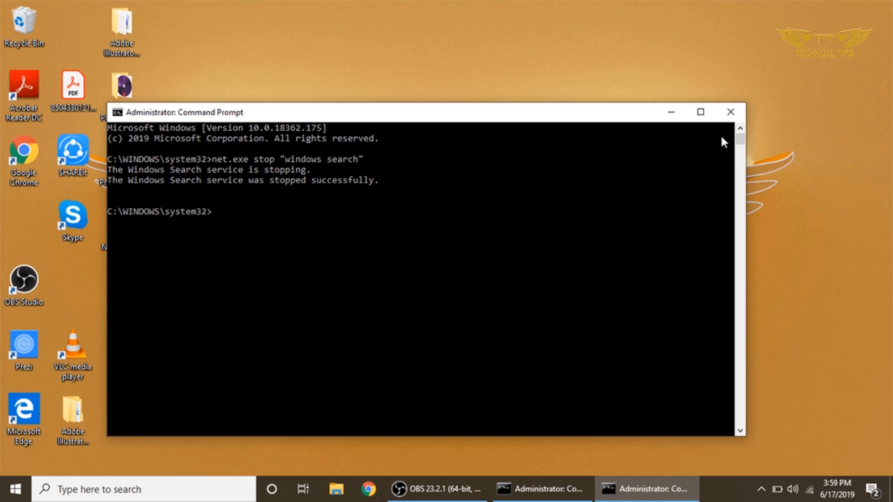
mouse_move(672, 164)
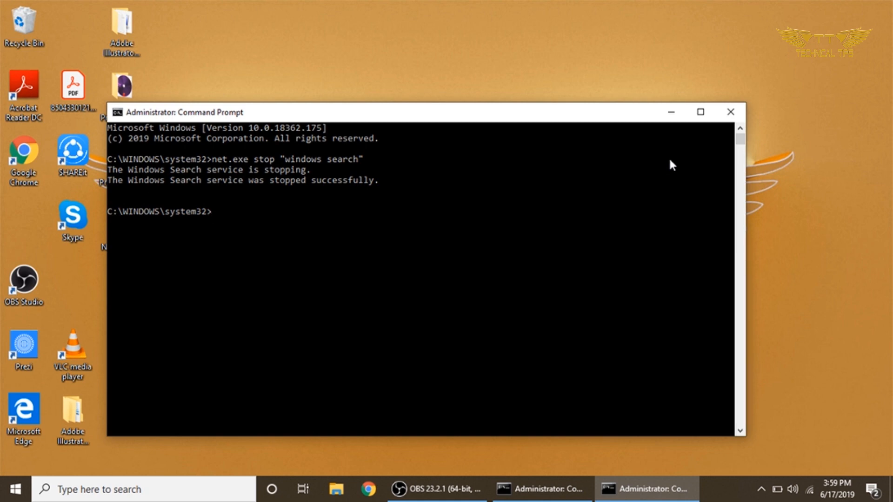
mouse_move(726, 142)
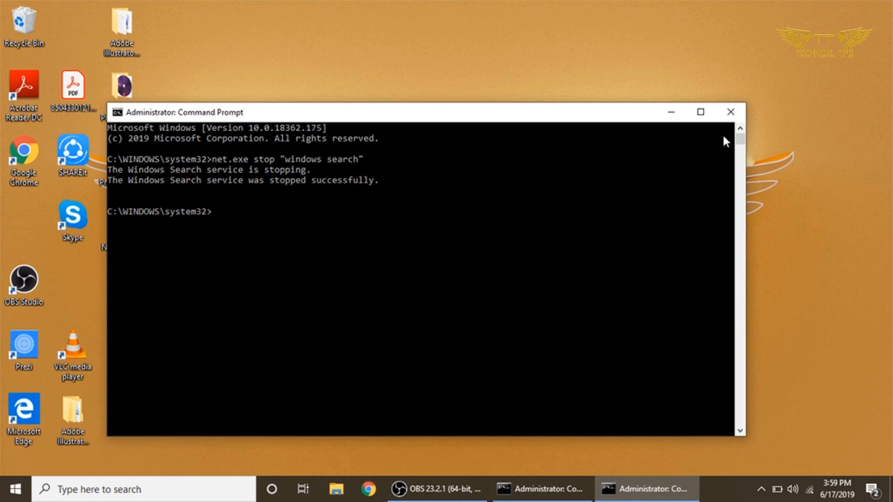
mouse_move(731, 111)
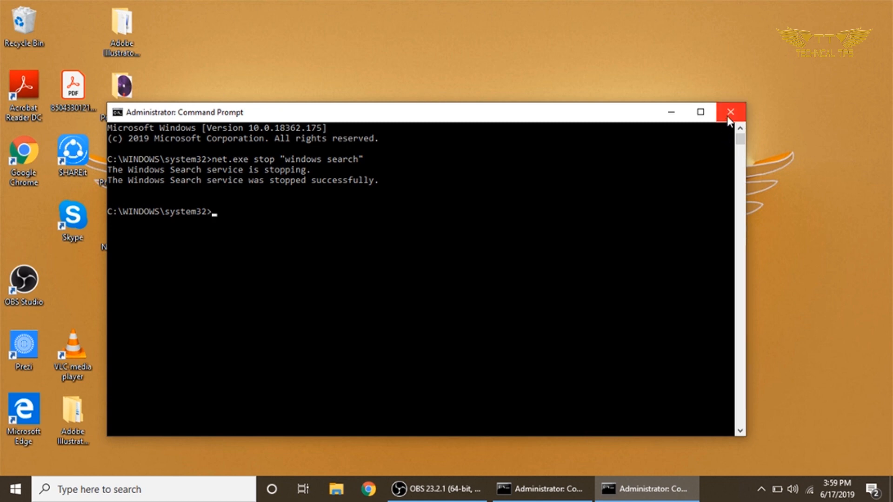
mouse_move(731, 111)
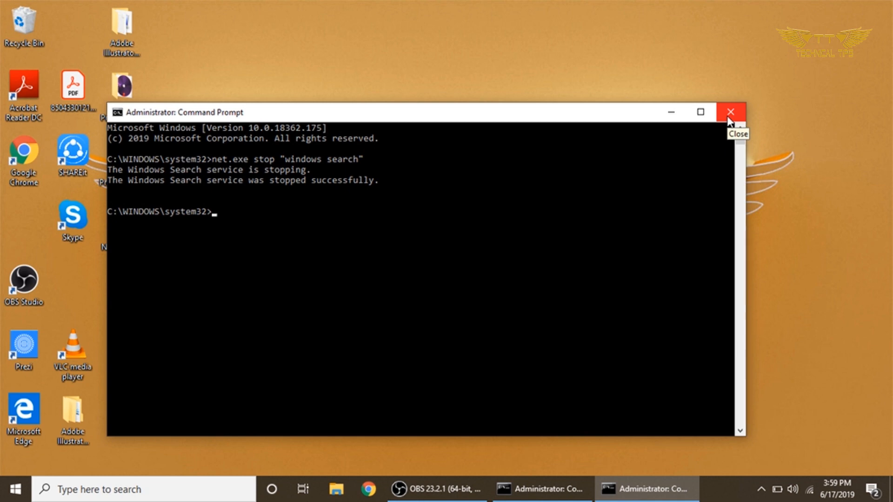
click(731, 111)
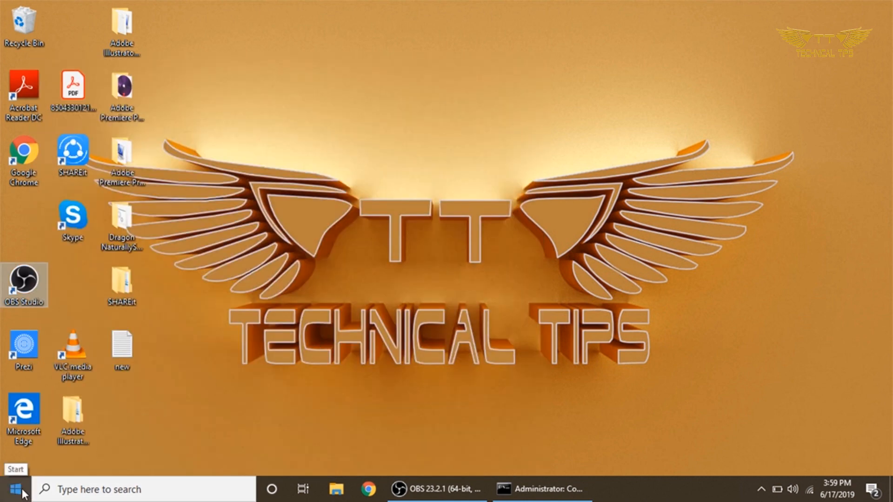
Open the Run dialog from the Start button's power-user menu.
right_click(10, 489)
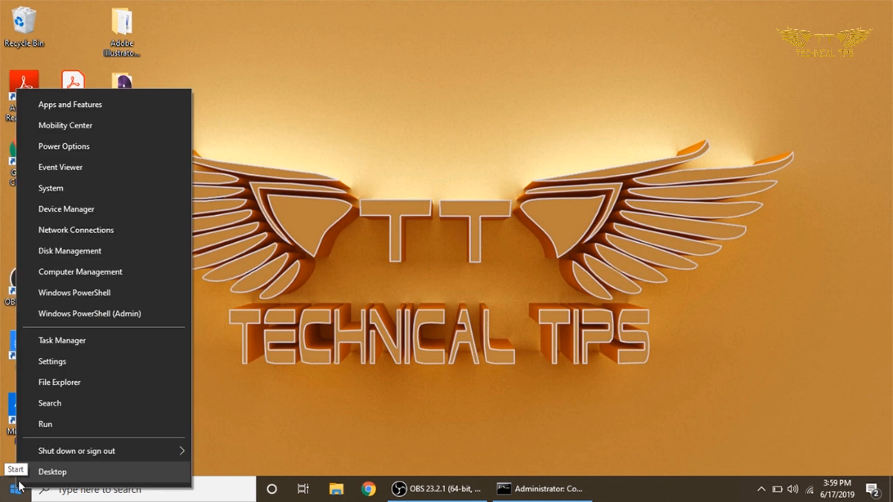
mouse_move(53, 423)
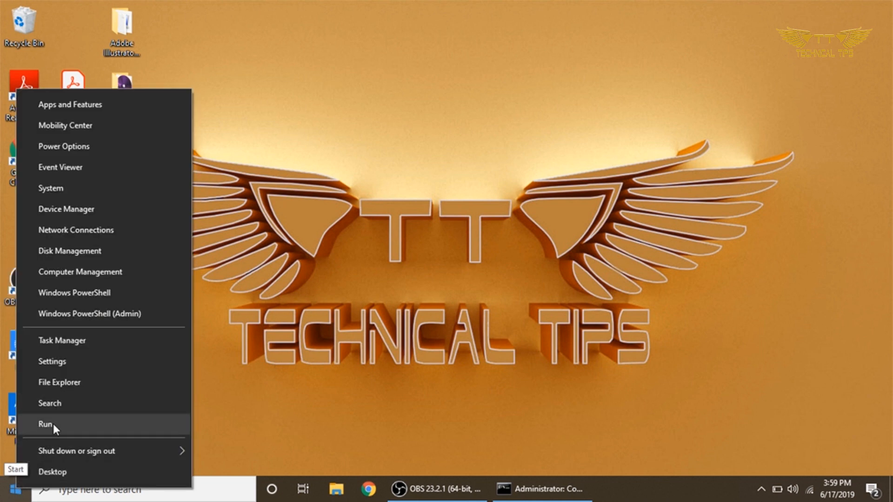
click(45, 424)
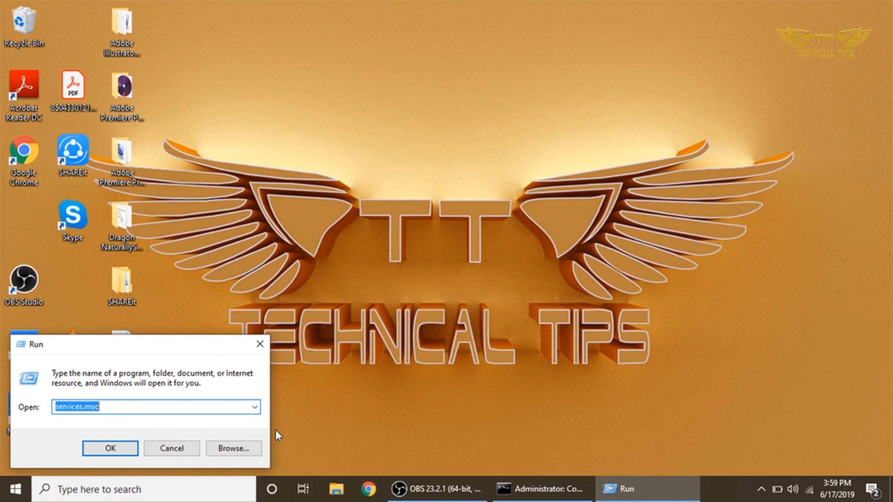
mouse_move(133, 418)
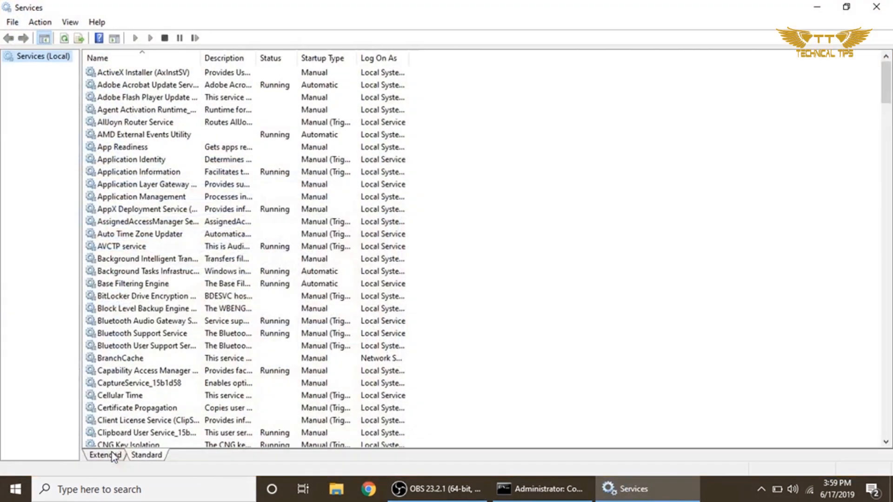
In the Standard view, stop Windows Search from its properties and confirm with OK.
click(146, 320)
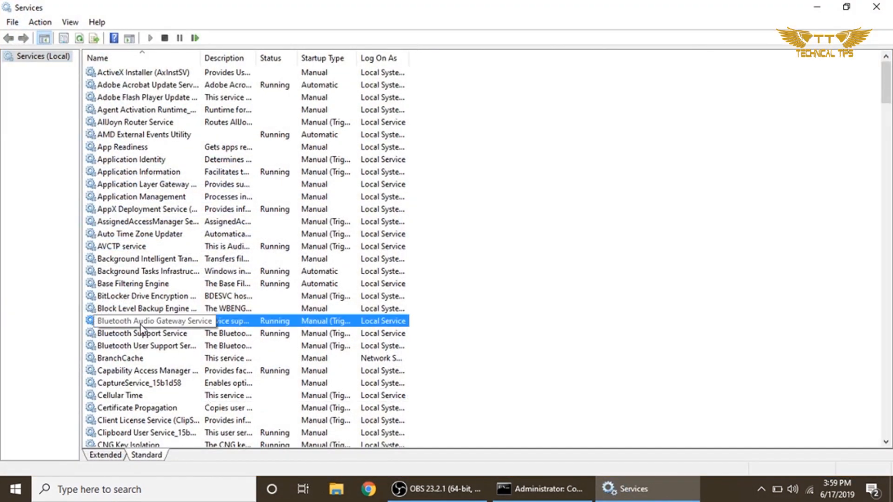
scroll(down, 3)
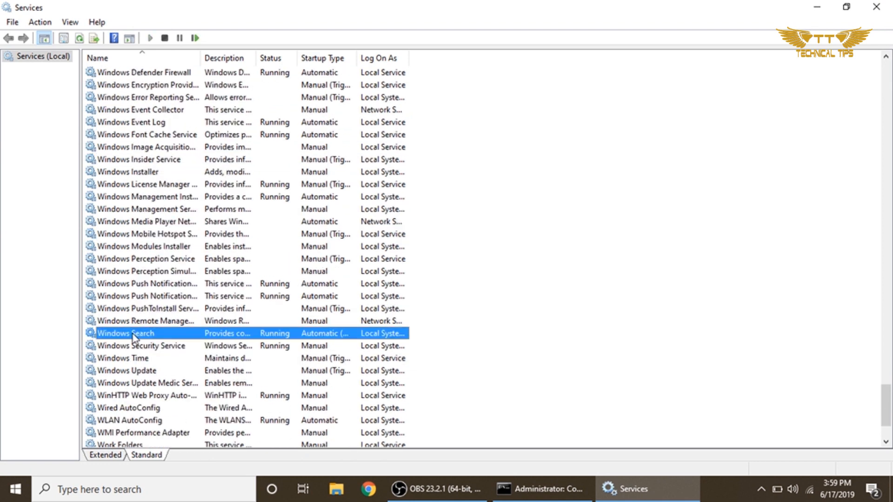
mouse_move(309, 346)
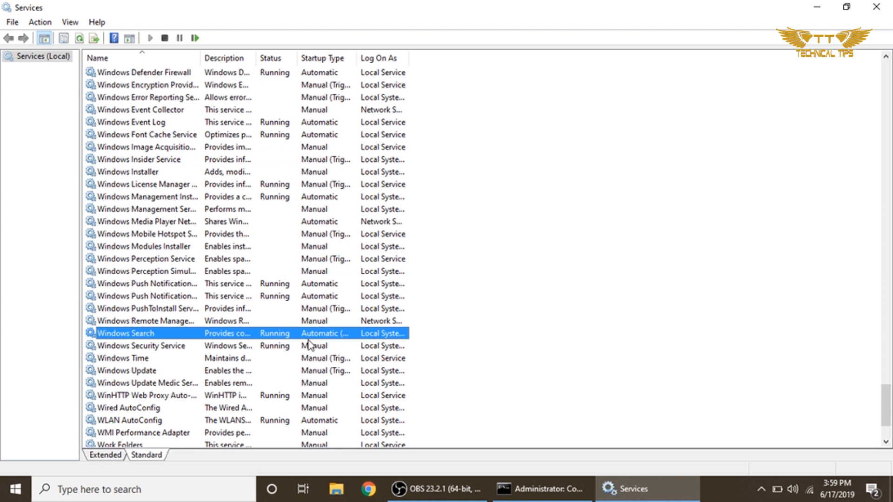
mouse_move(341, 345)
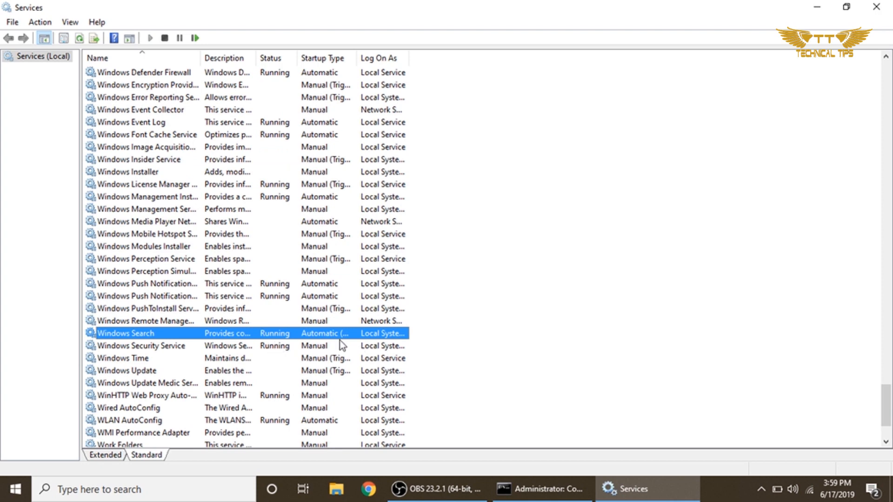
mouse_move(283, 345)
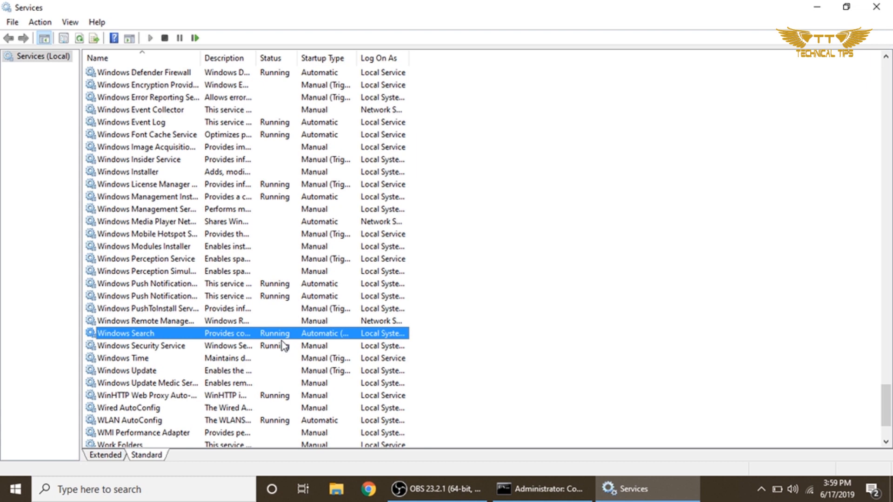
mouse_move(217, 345)
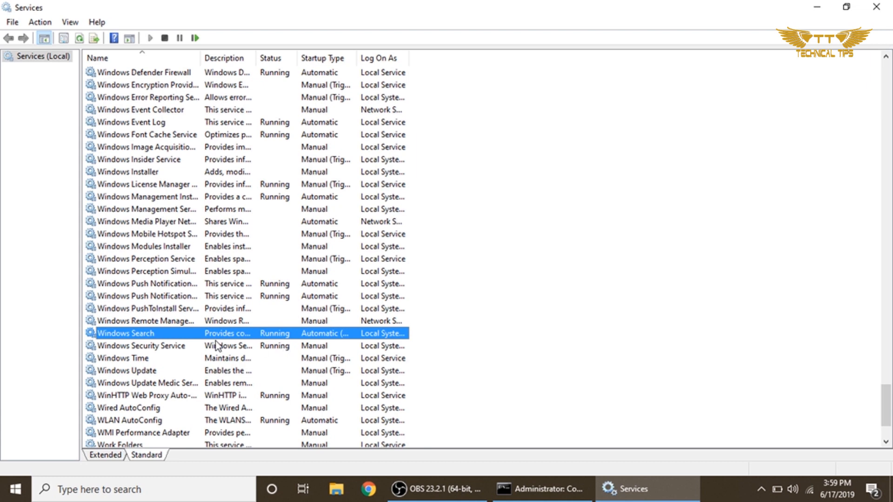
mouse_move(140, 340)
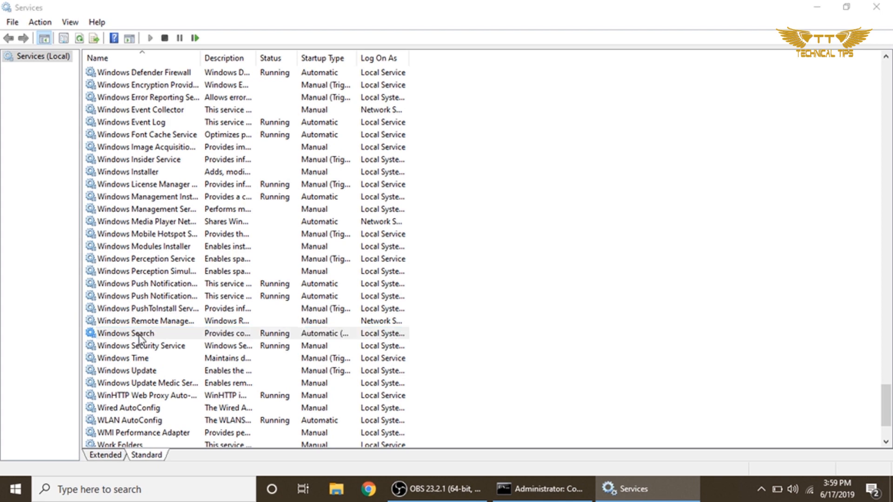
double_click(140, 333)
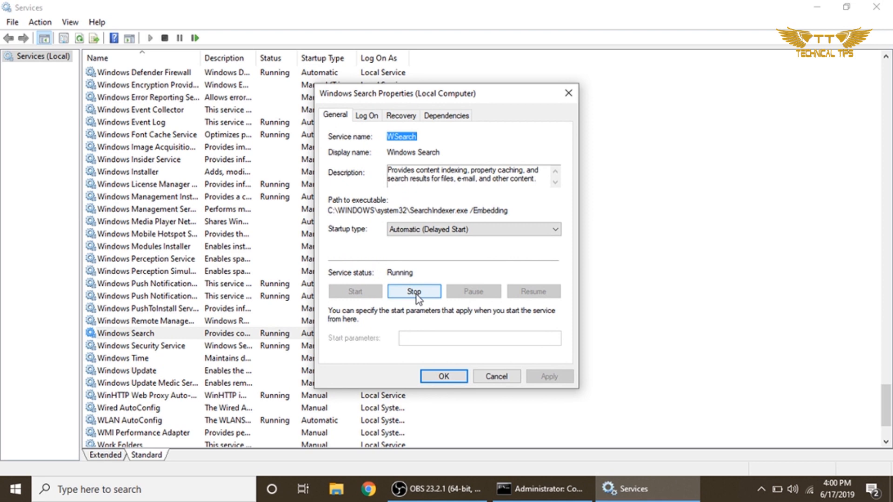
click(414, 291)
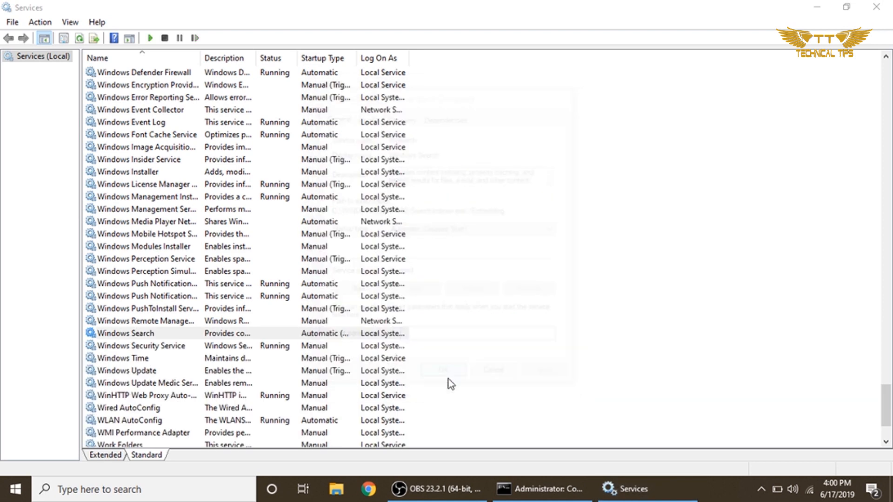
click(125, 333)
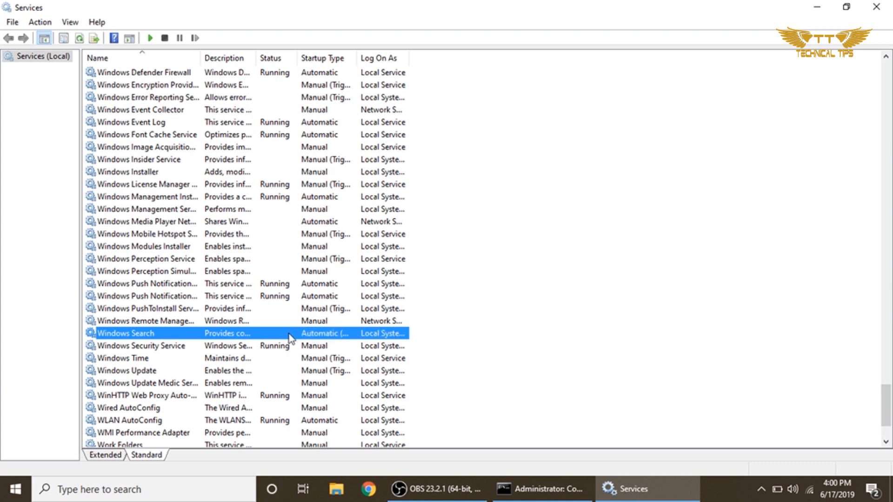
mouse_move(296, 338)
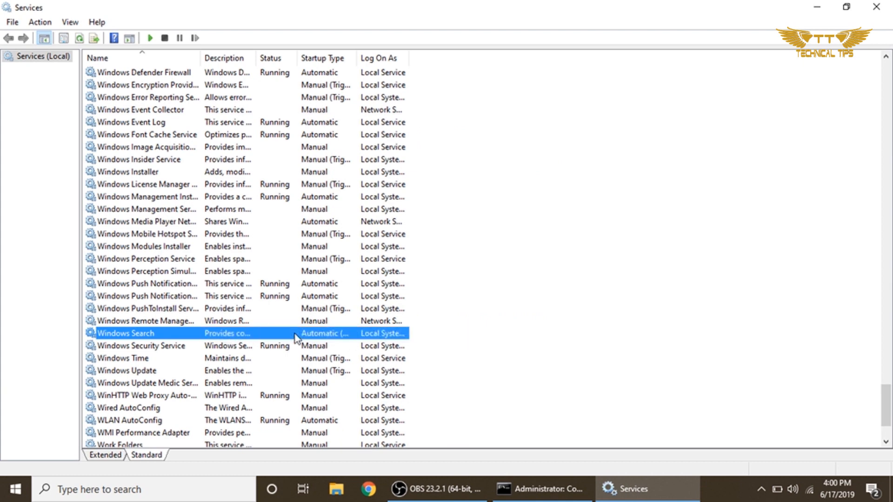
mouse_move(276, 333)
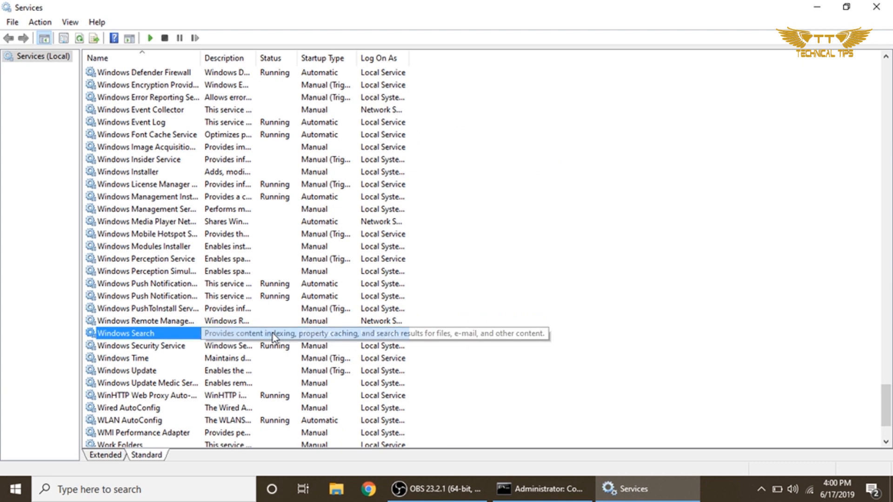
mouse_move(206, 339)
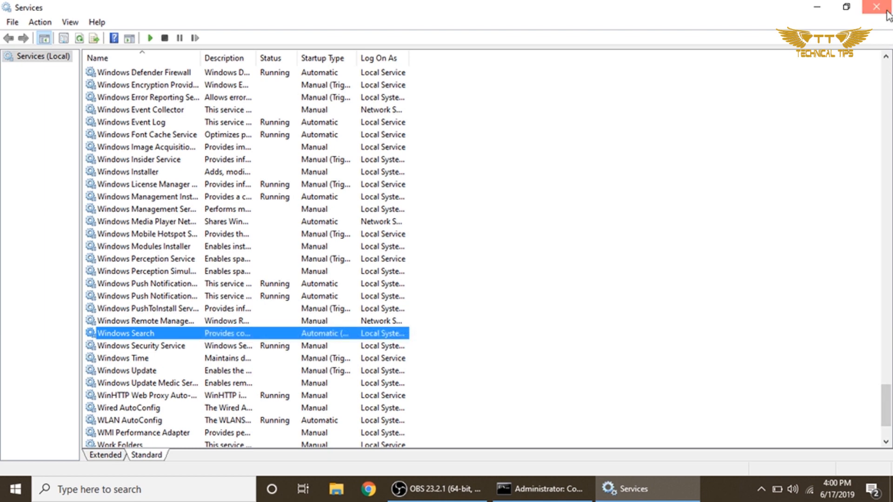
Close the Services console and the earlier Command Prompt window.
click(875, 7)
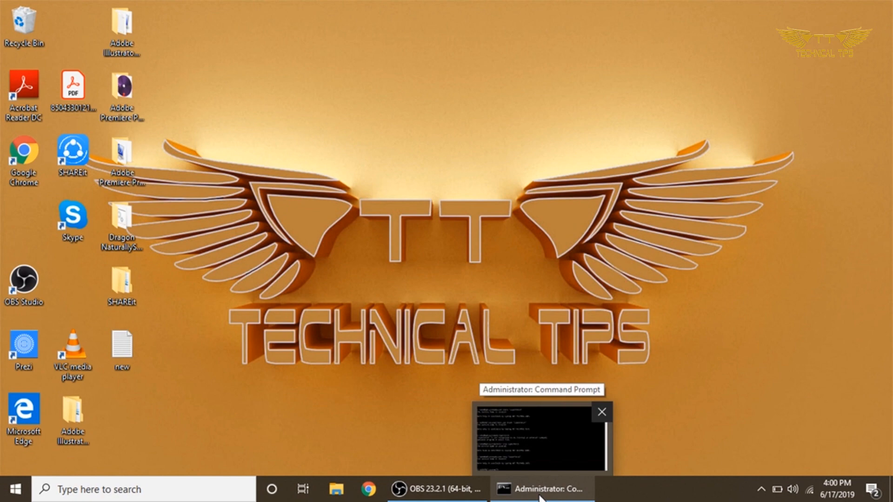
click(540, 488)
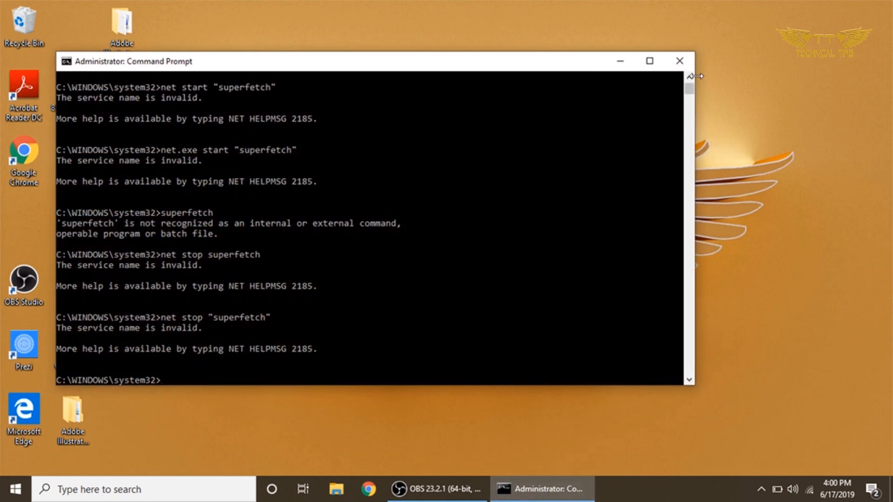
click(679, 60)
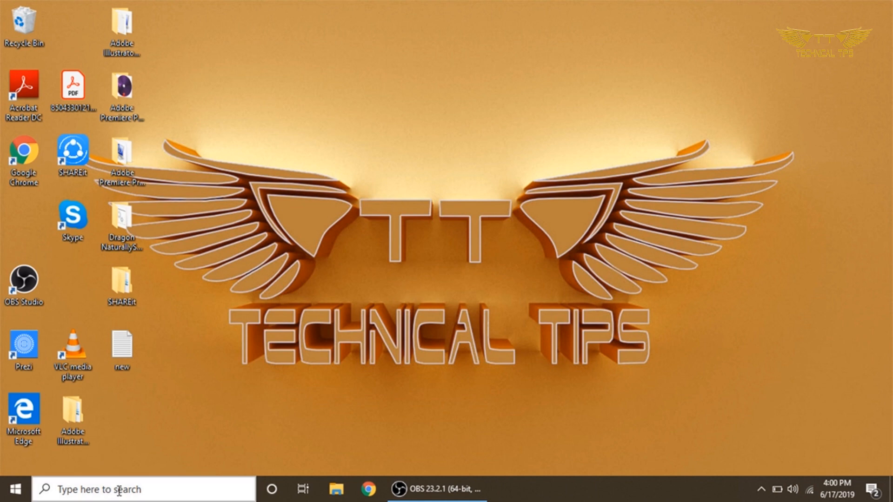
Search for cmd and launch Command Prompt as administrator.
click(142, 489)
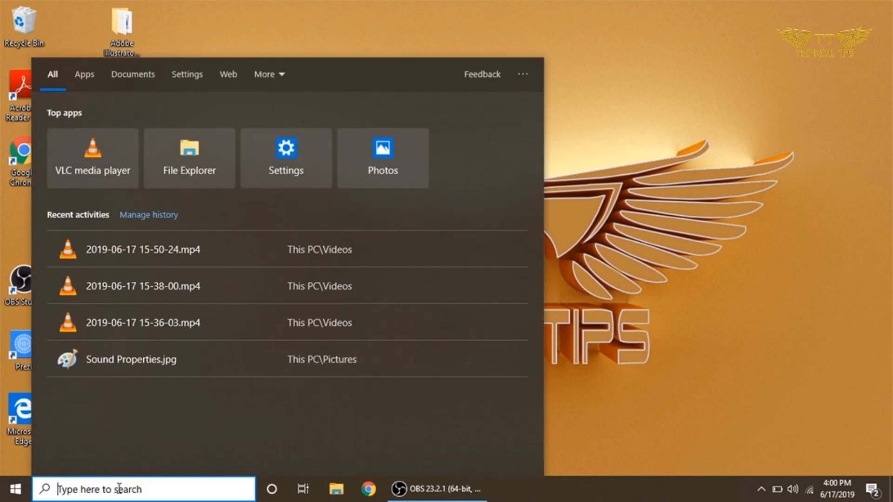
text(cmd)
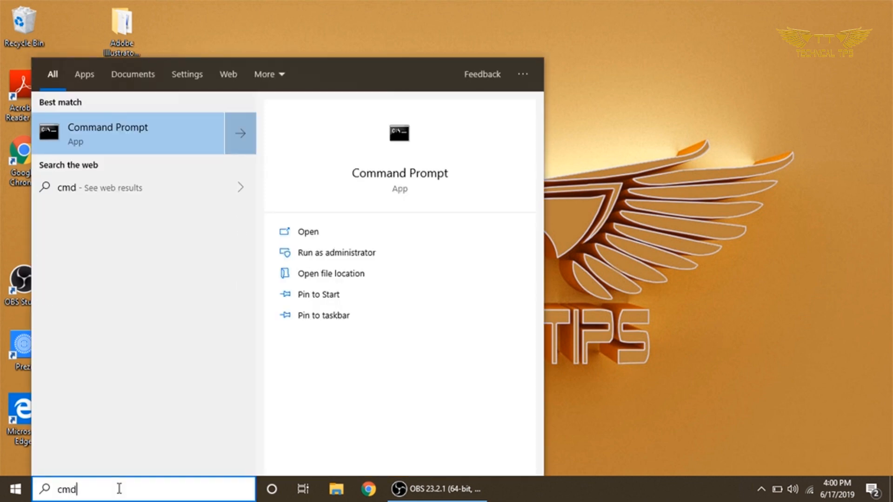
mouse_move(171, 143)
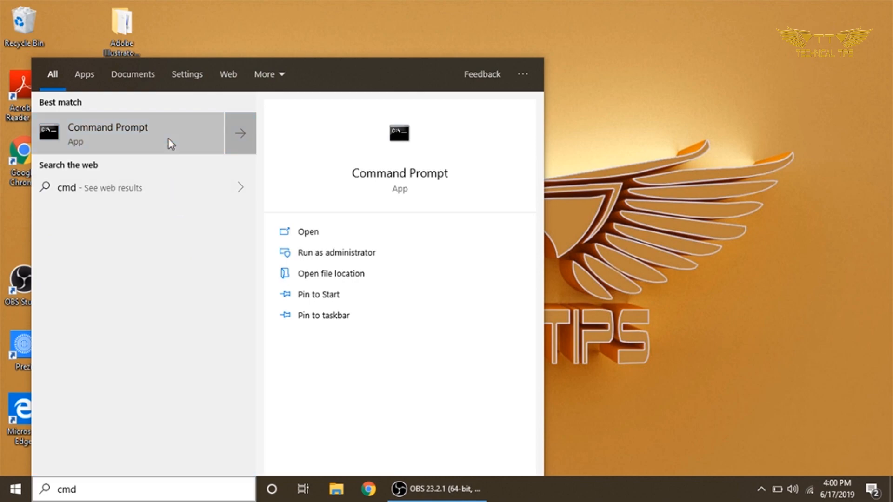
click(336, 253)
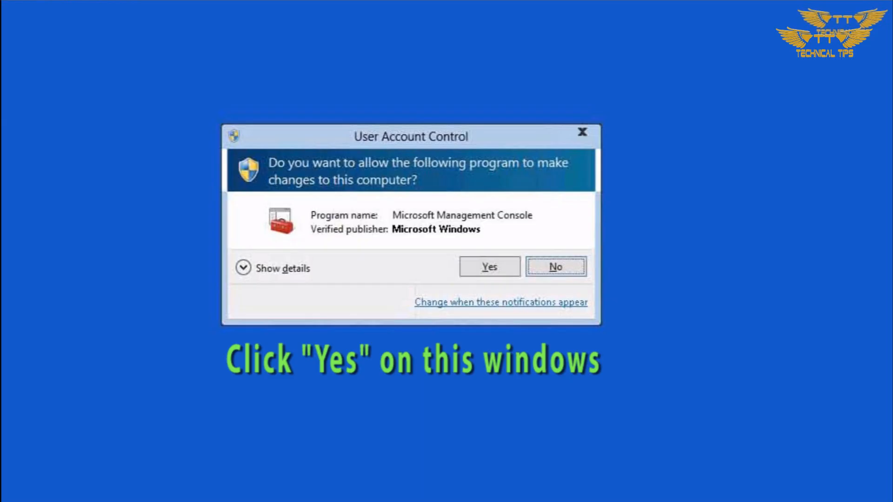
Approve the UAC prompt, enter net.exe stop superfetch, then close the console.
click(488, 266)
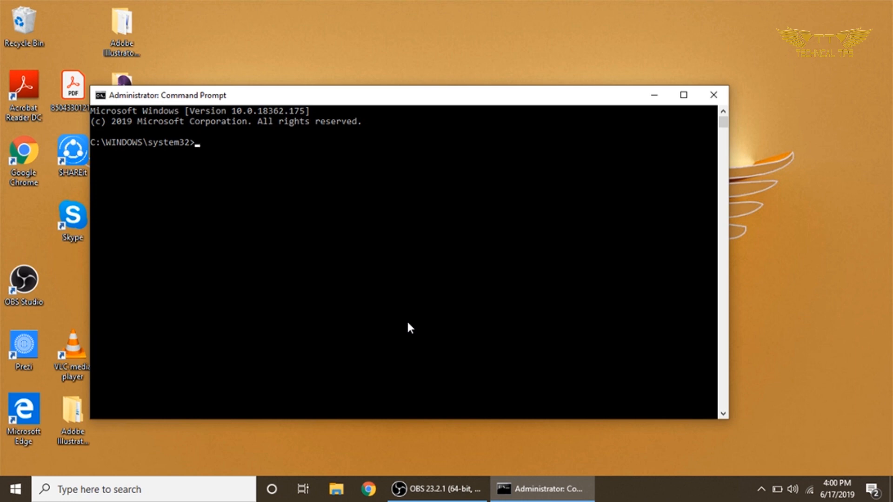
text(net)
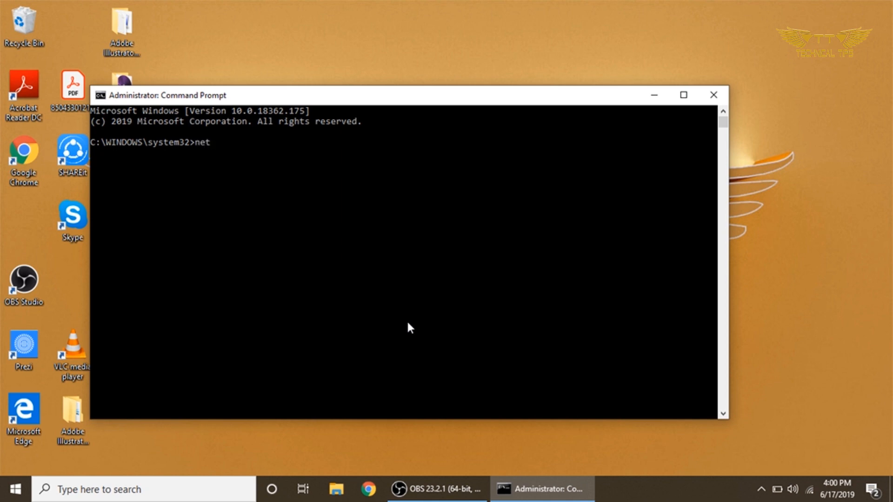
text(.exe)
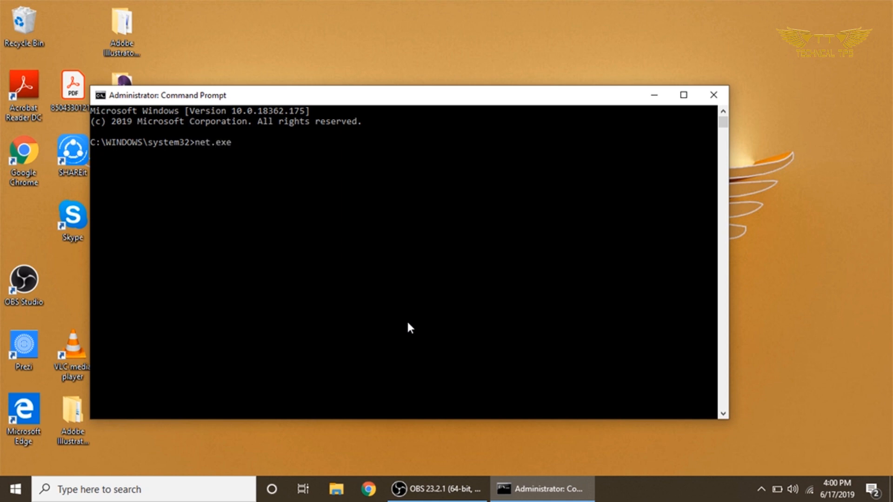
text(st)
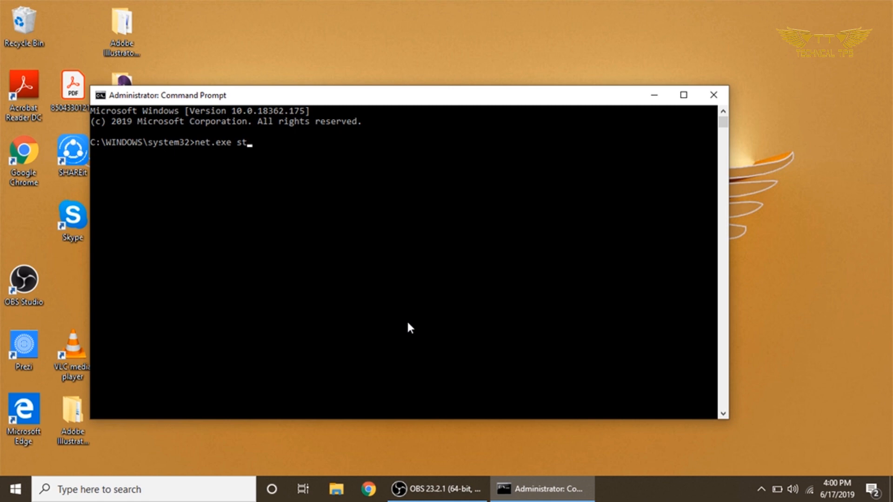
text(op su)
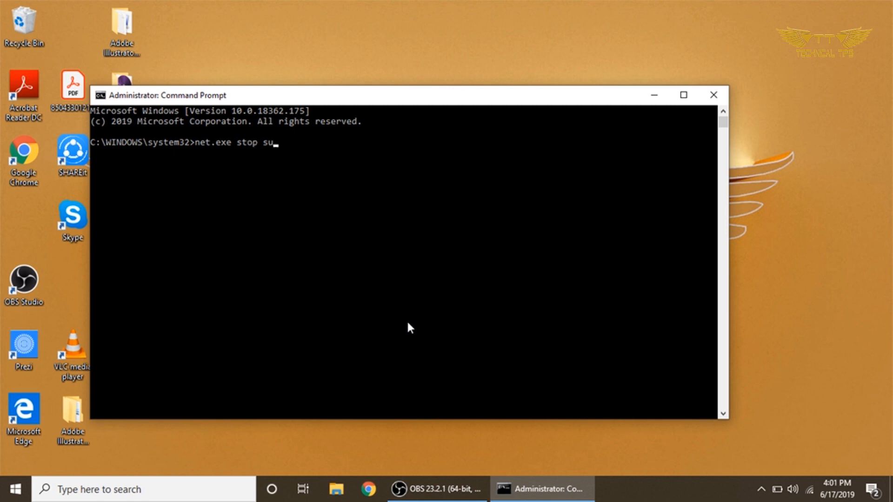
text(perfet)
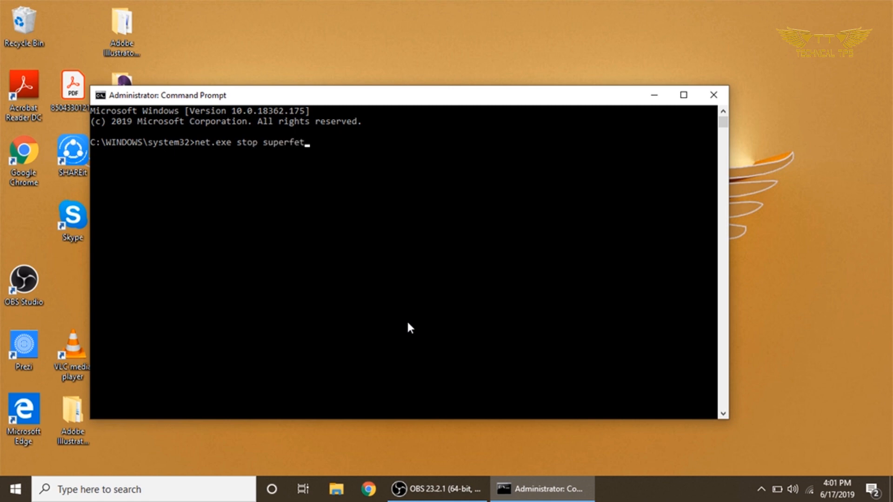
text(ch)
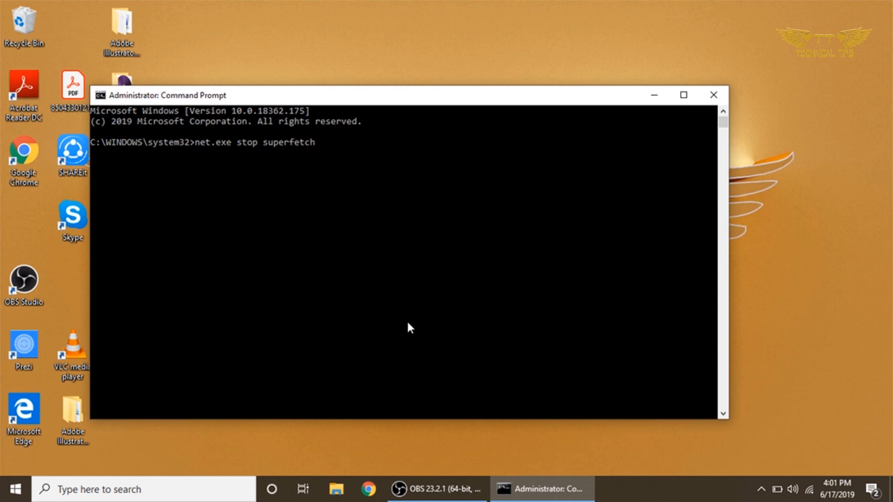
mouse_move(381, 284)
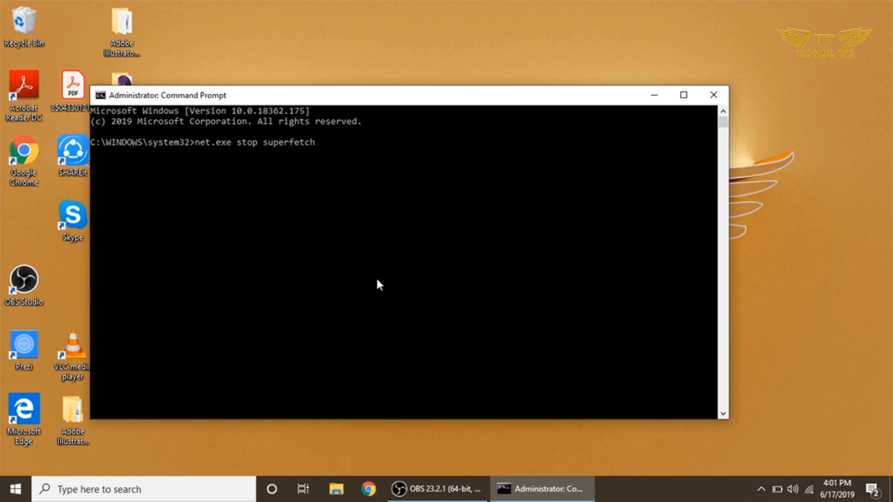
click(714, 95)
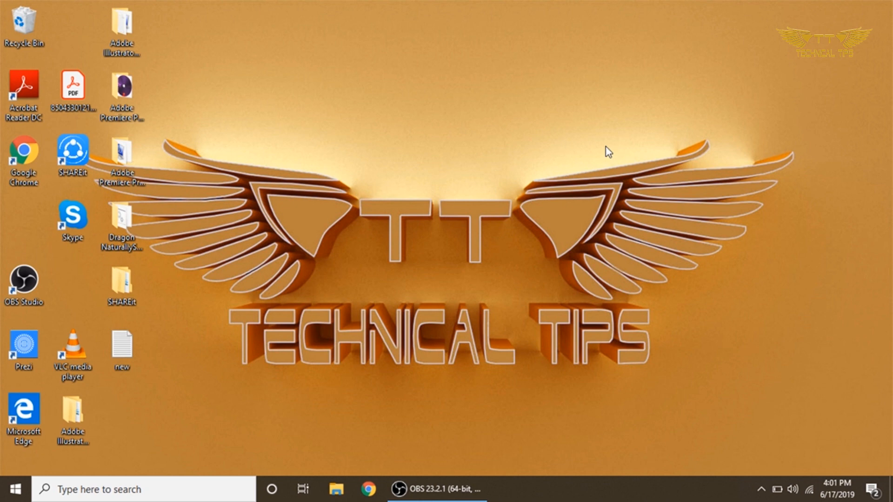
mouse_move(597, 321)
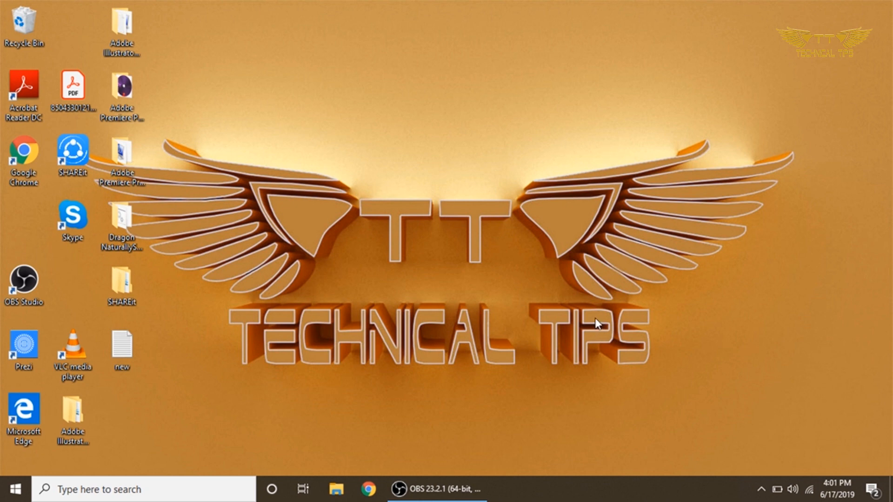
mouse_move(561, 313)
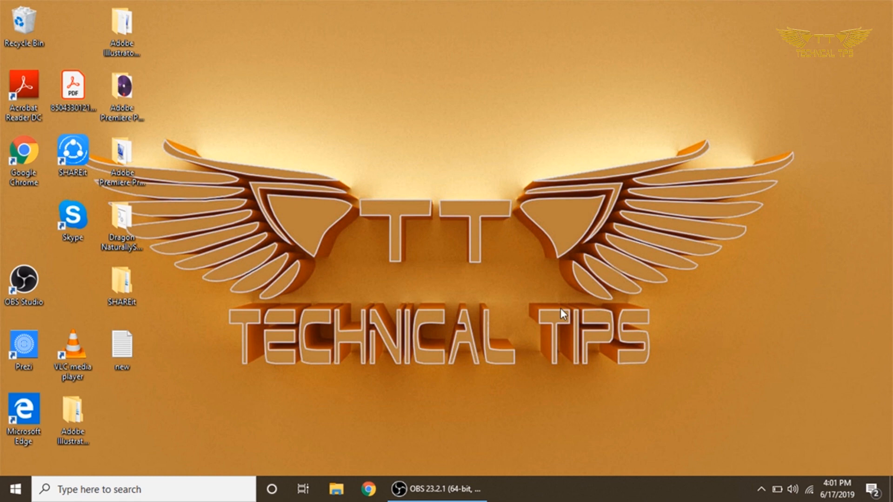
mouse_move(556, 320)
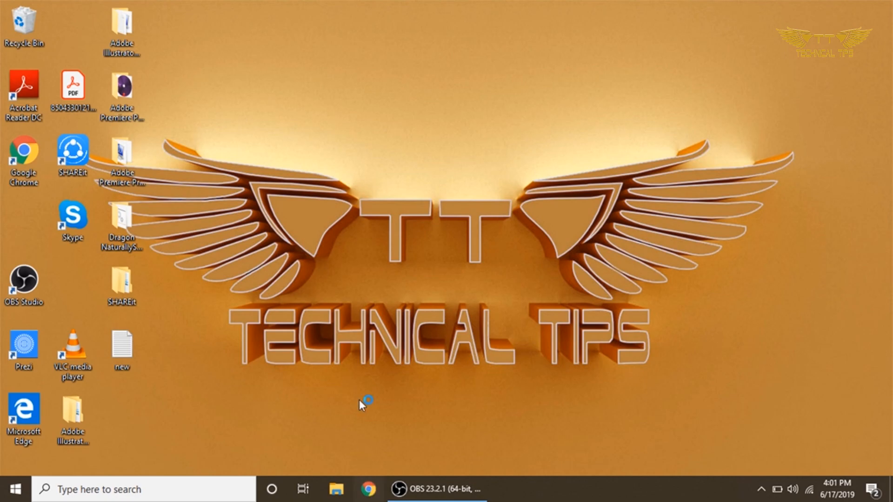
Launch Chrome, search for 'driver booster', and open IObit's Driver Booster 6 Free page.
click(368, 489)
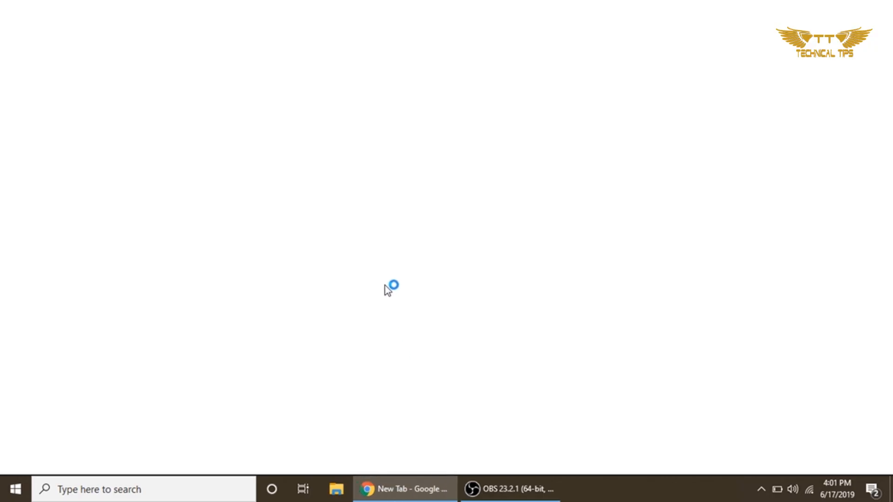
click(404, 489)
text(d)
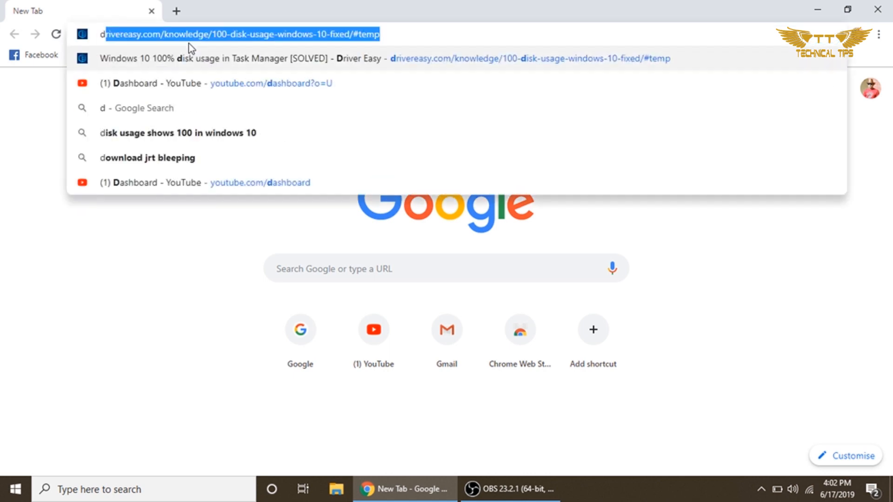
text(rive)
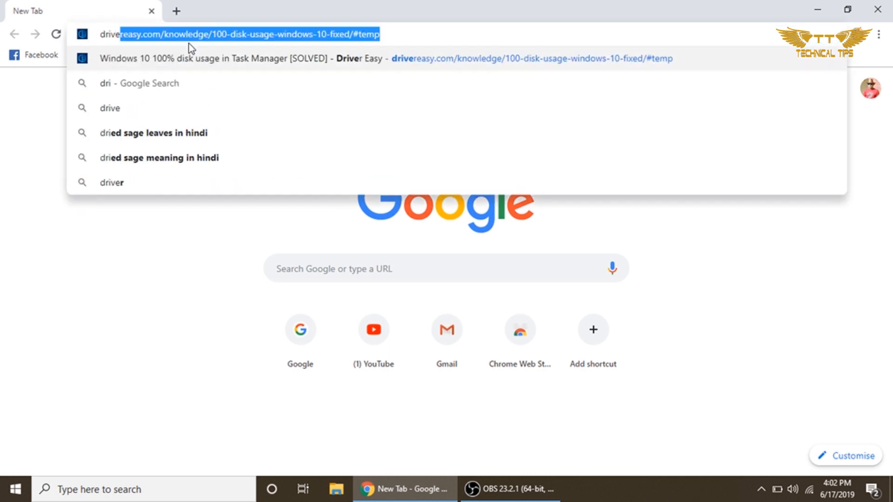
text(driver boot)
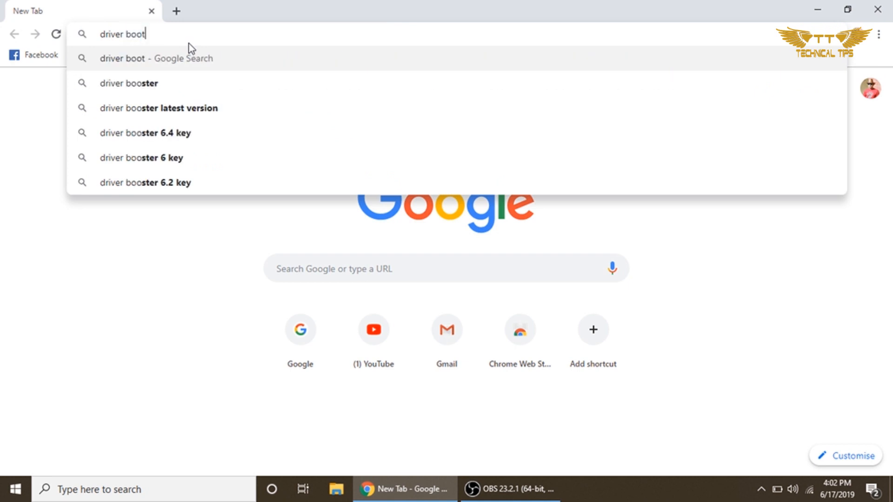
text(er)
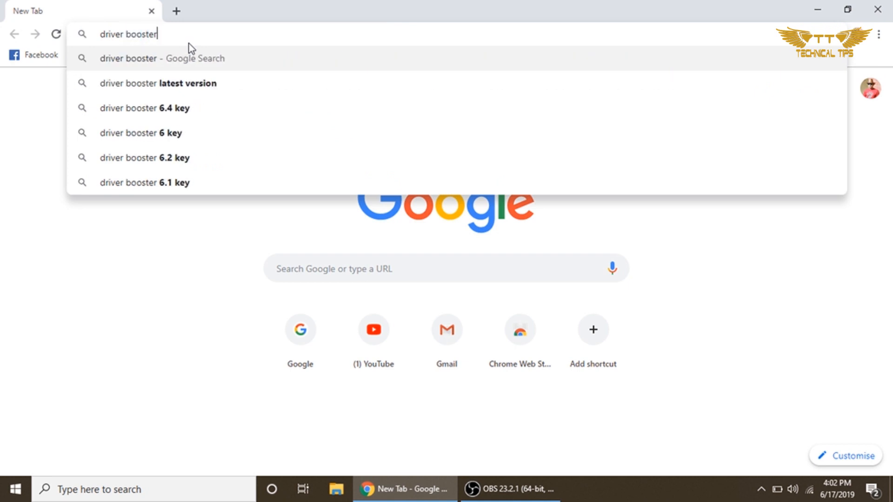
click(158, 84)
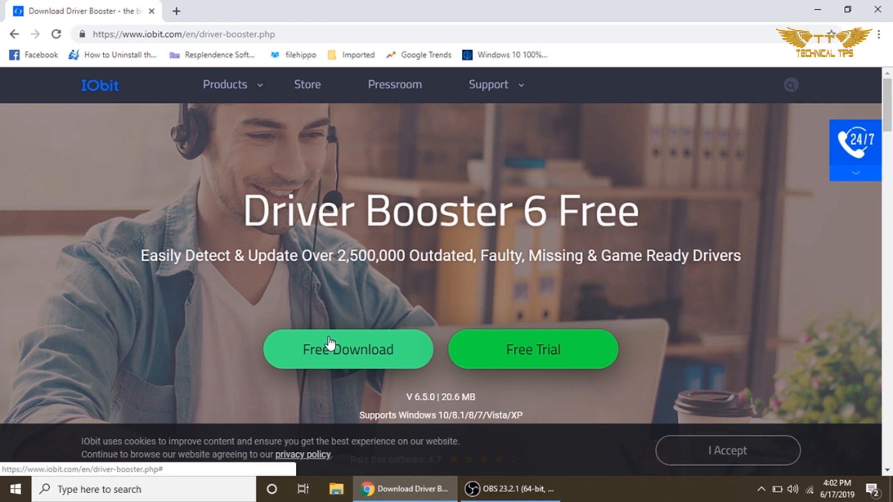
mouse_move(339, 356)
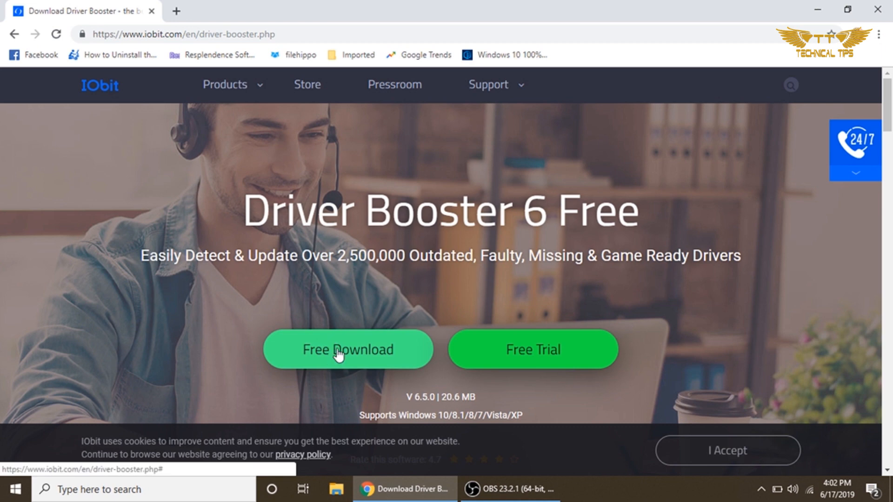
Download the Driver Booster installer via Free Download and open it from the download bar.
click(348, 349)
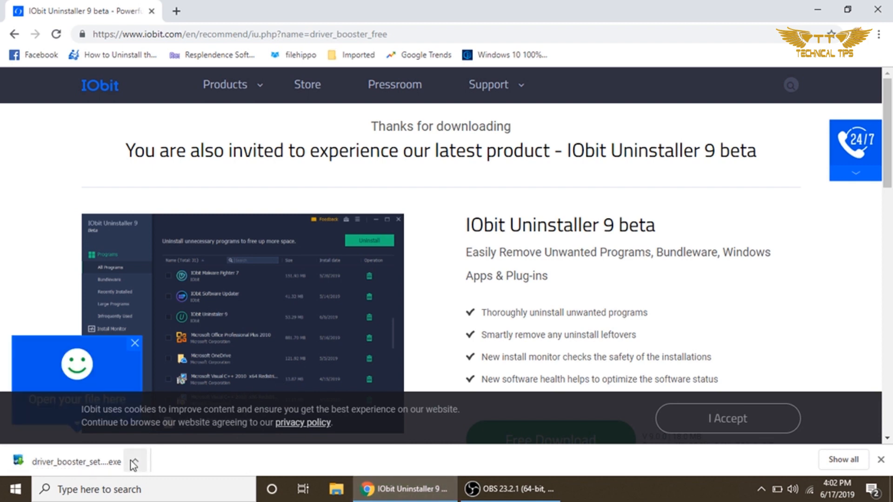
click(135, 461)
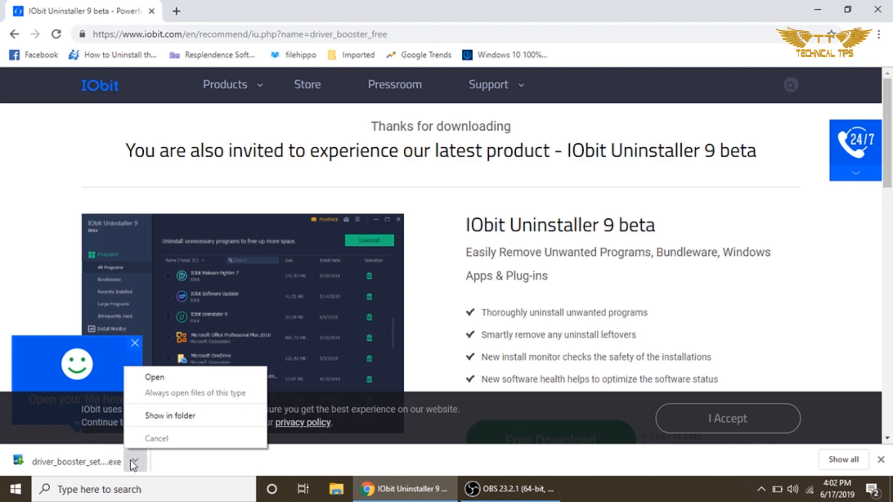
click(154, 378)
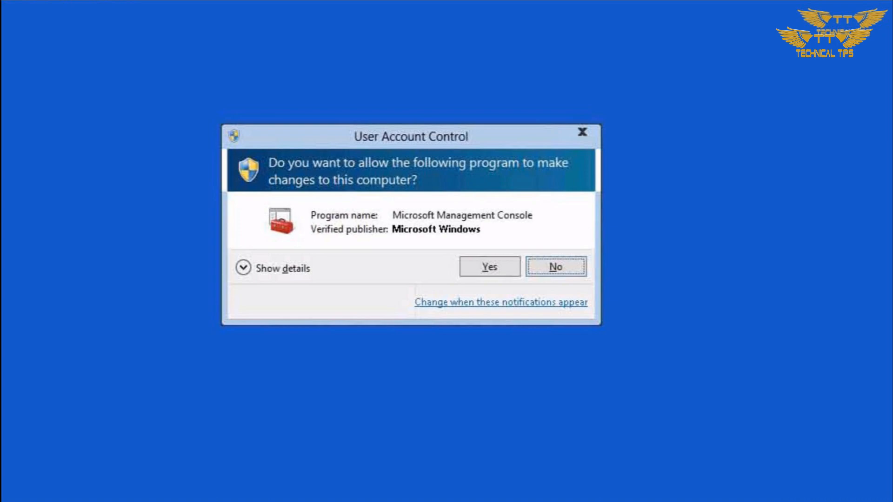
Approve the User Account Control prompt for the Driver Booster setup.
click(488, 266)
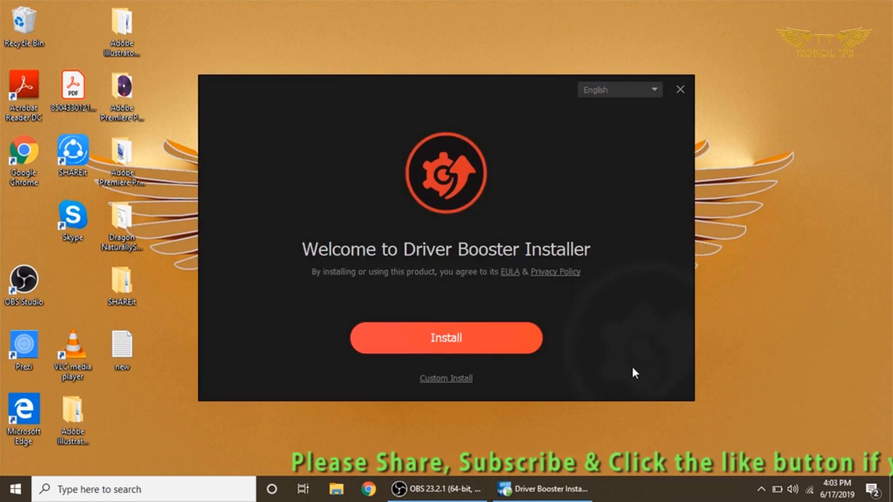
mouse_move(446, 378)
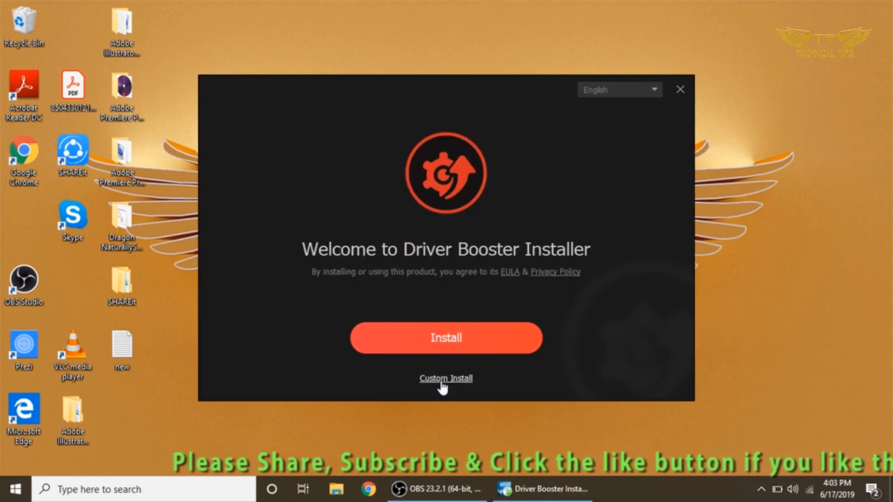
Under Custom Install, uncheck 'Pin icon to taskbar' and start the installation.
click(446, 378)
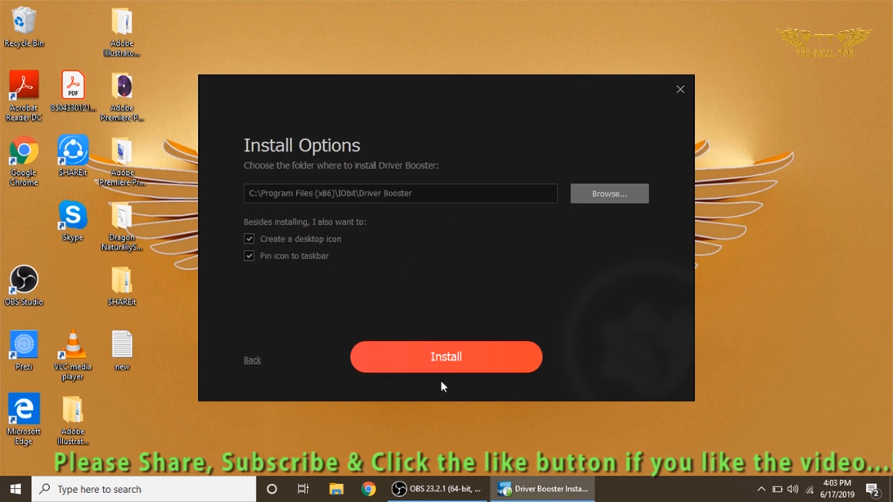
mouse_move(271, 272)
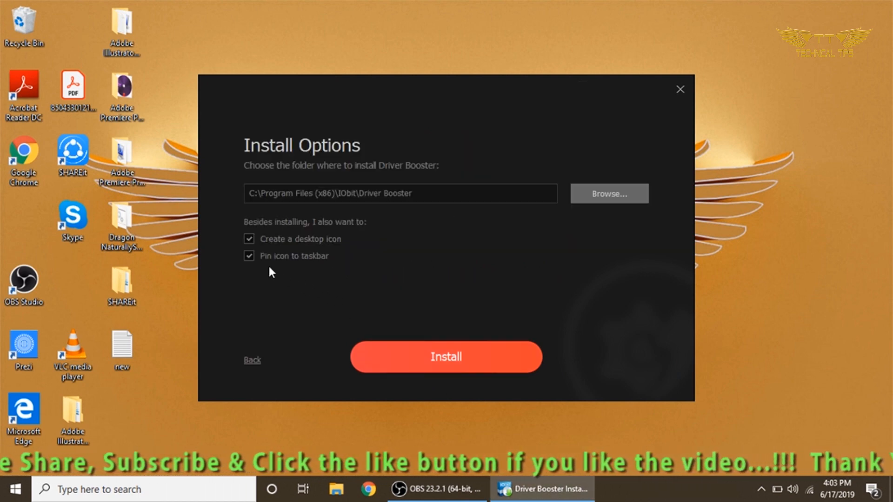
click(248, 256)
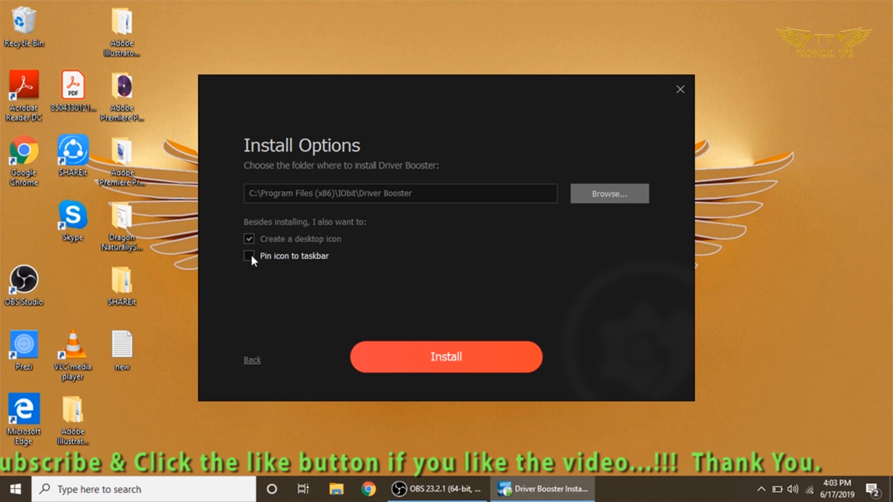
mouse_move(446, 310)
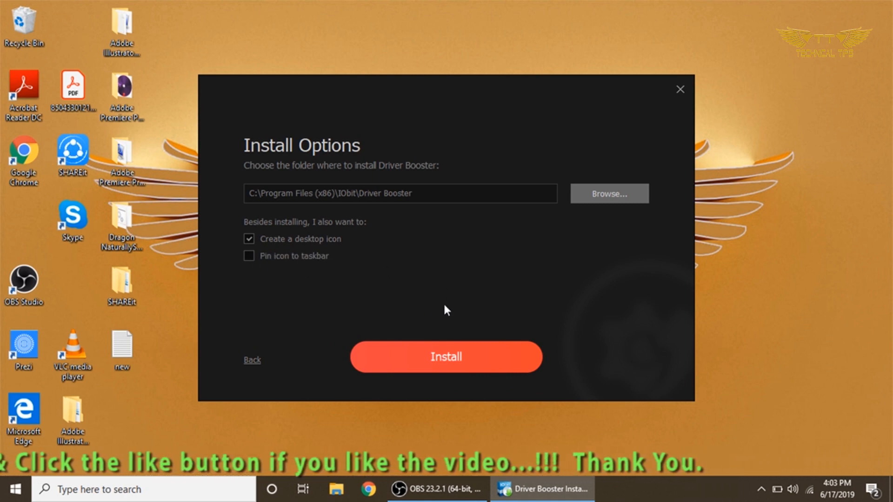
mouse_move(429, 353)
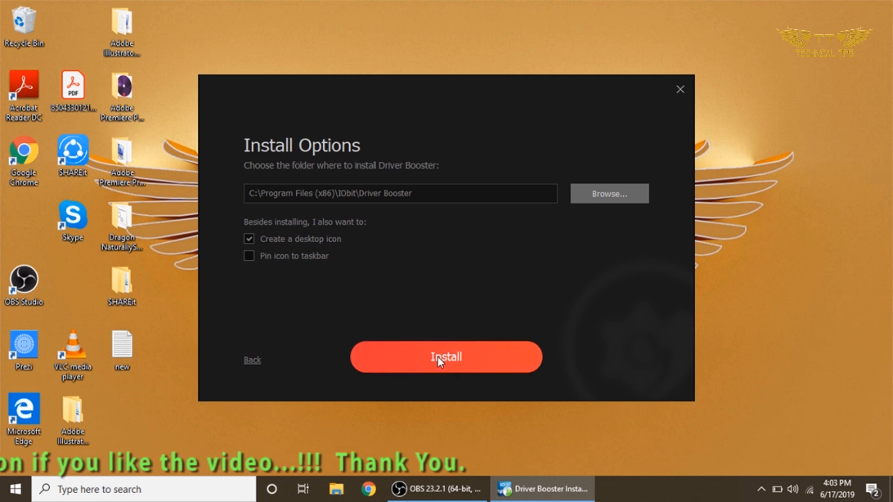
click(445, 357)
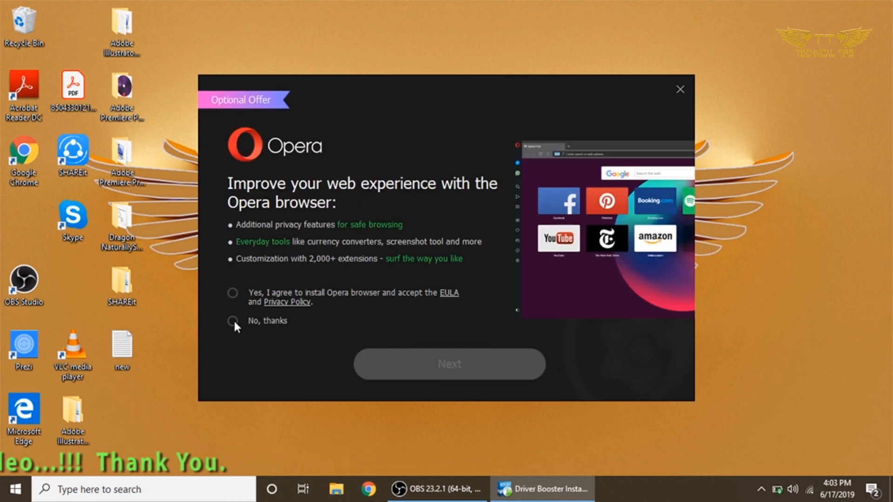
Decline the Opera browser offer and the newsletter subscription to finish installing Driver Booster.
click(233, 321)
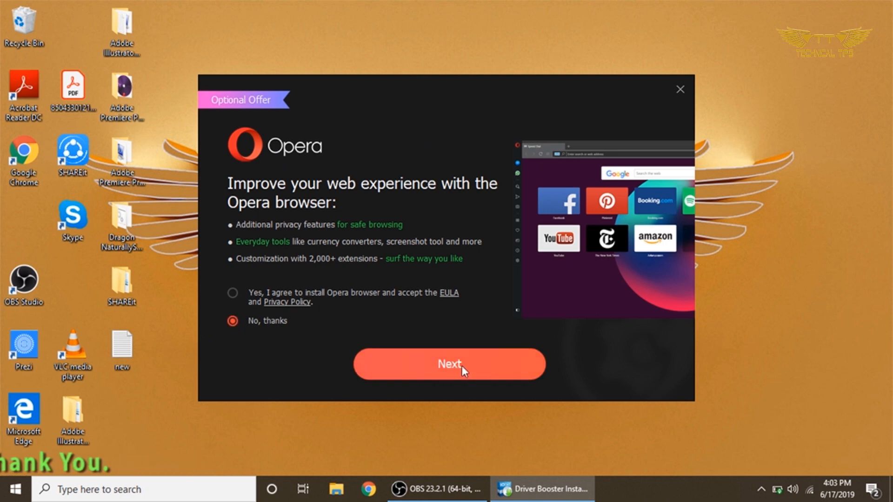
click(462, 371)
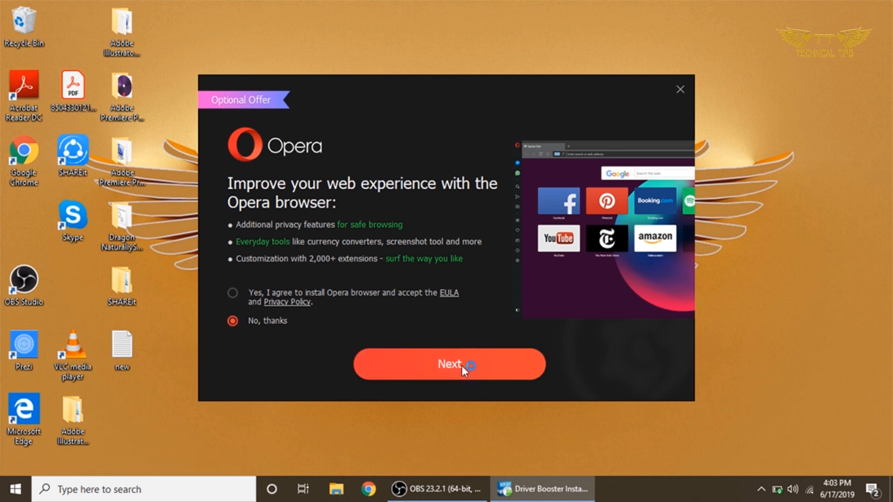
click(449, 365)
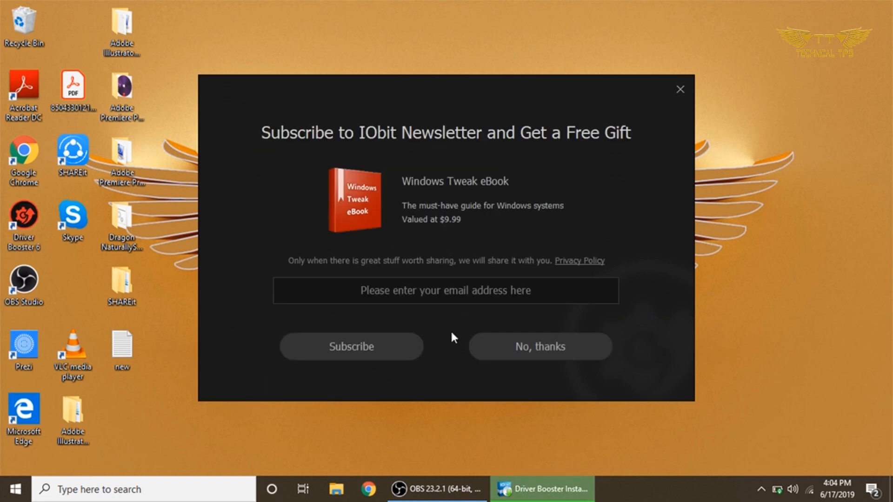
mouse_move(539, 346)
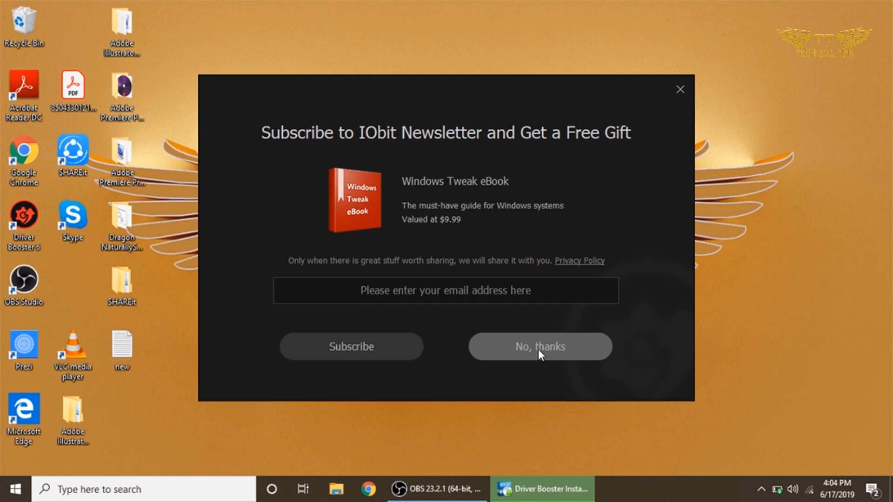
click(539, 346)
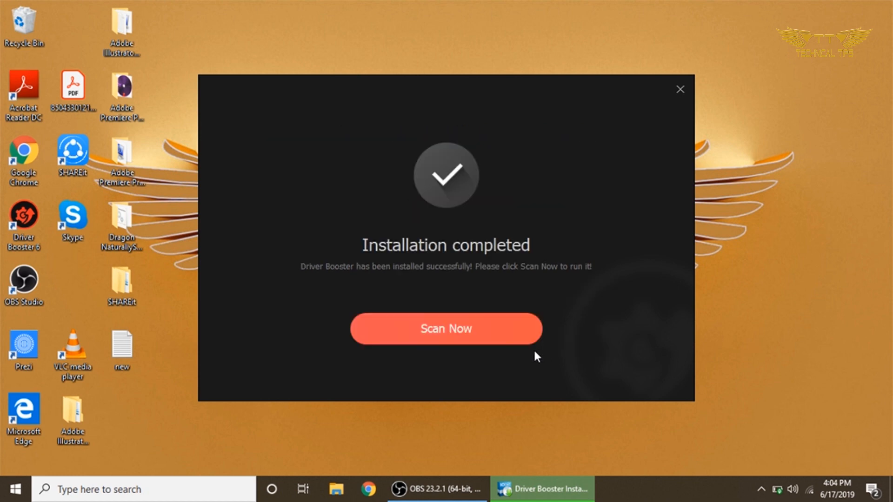
Launch Driver Booster and scan, finding 16 outdated device drivers.
click(446, 329)
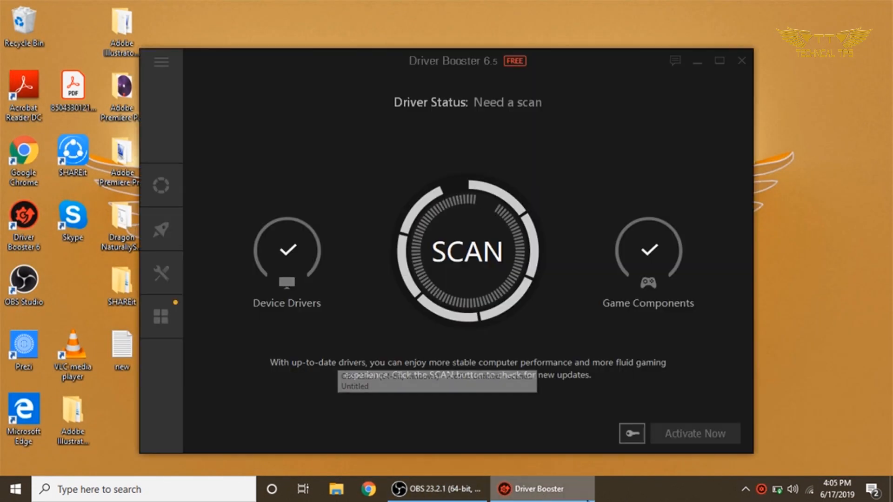
click(467, 251)
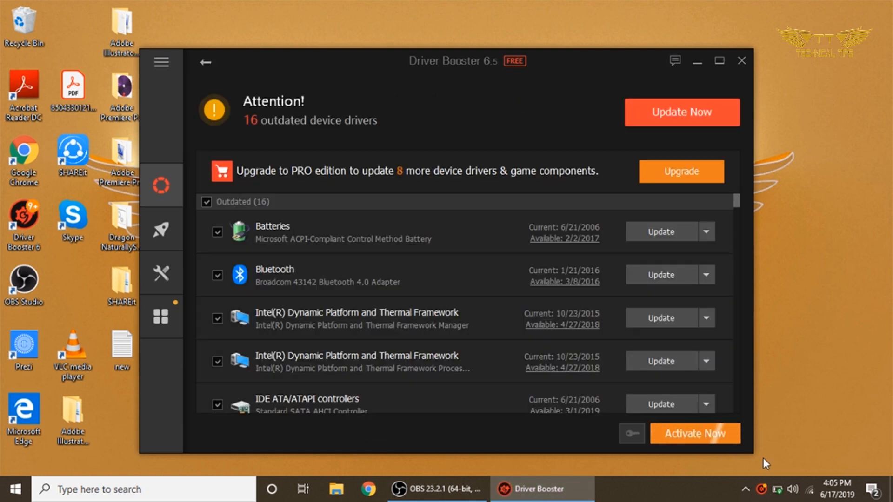
mouse_move(812, 446)
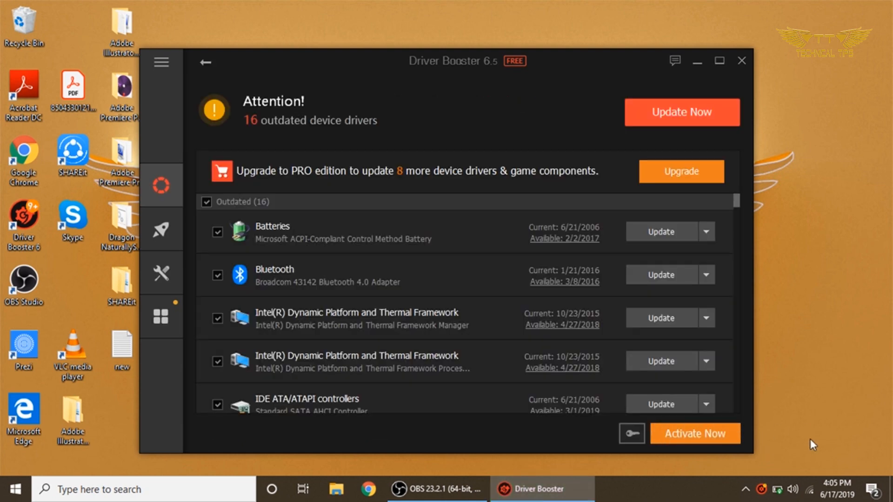
mouse_move(362, 165)
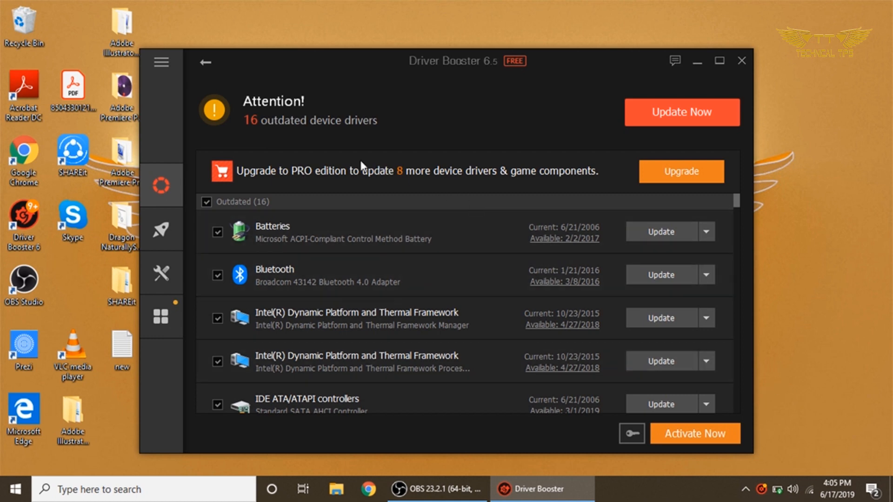
mouse_move(279, 139)
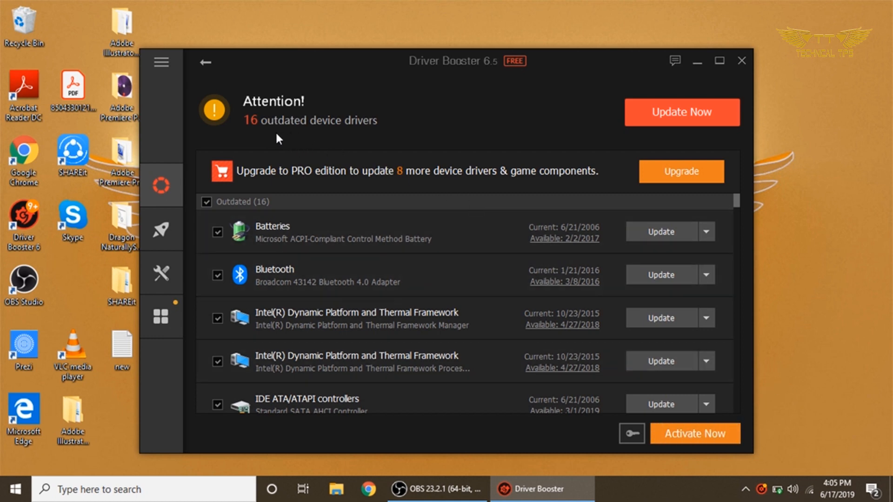
mouse_move(332, 138)
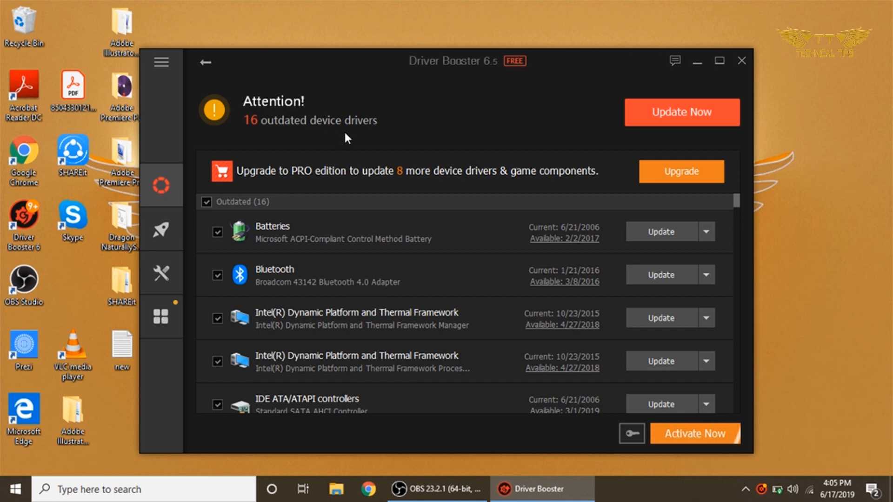
mouse_move(657, 134)
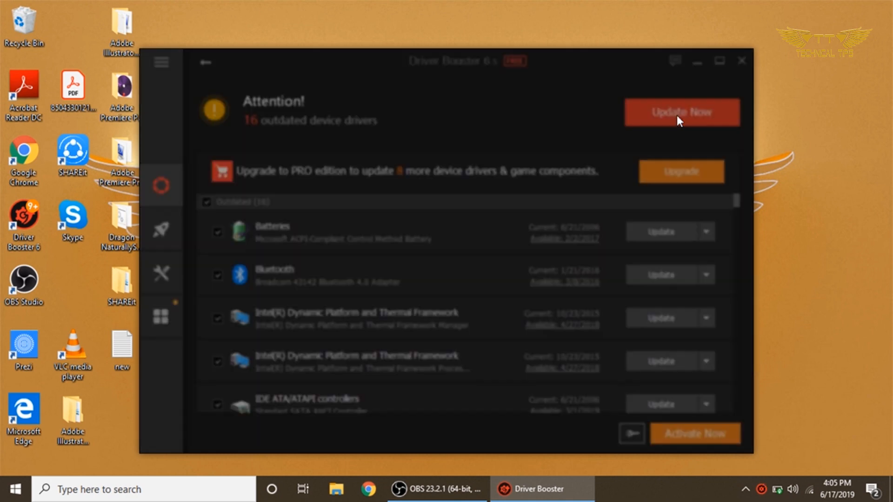
Update all 16 outdated drivers, accepting the installation notices so downloading starts.
click(681, 112)
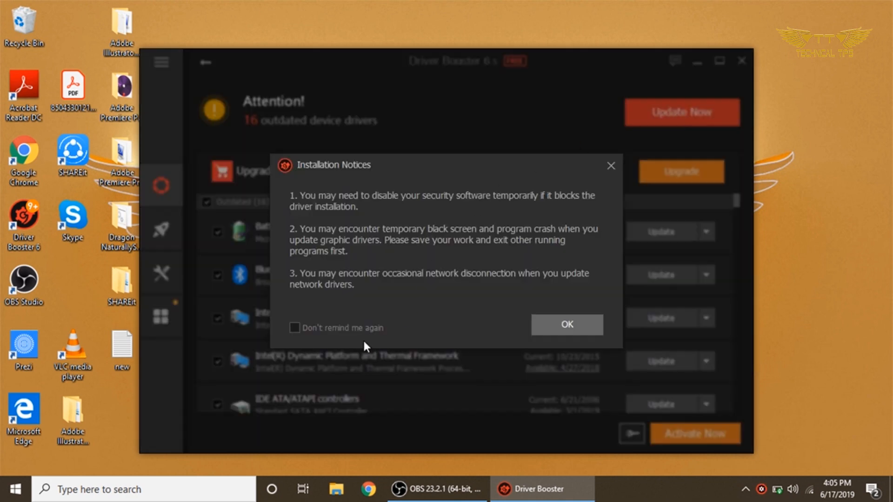
mouse_move(358, 335)
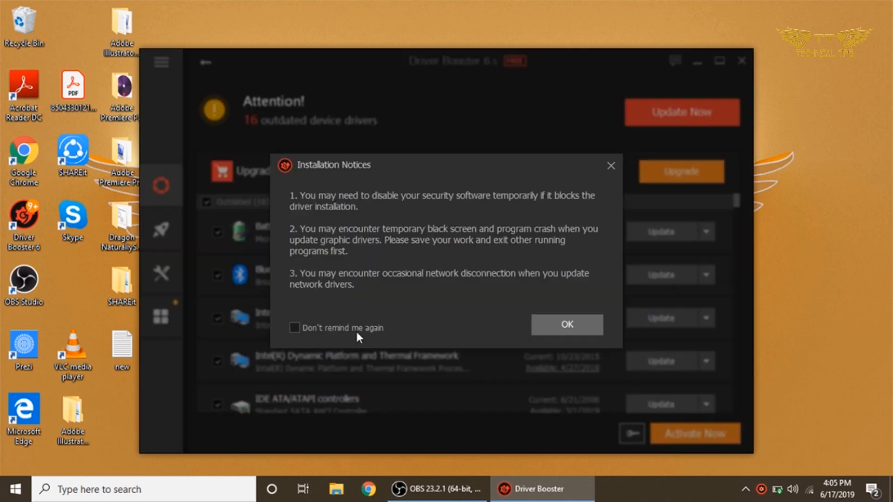
click(565, 324)
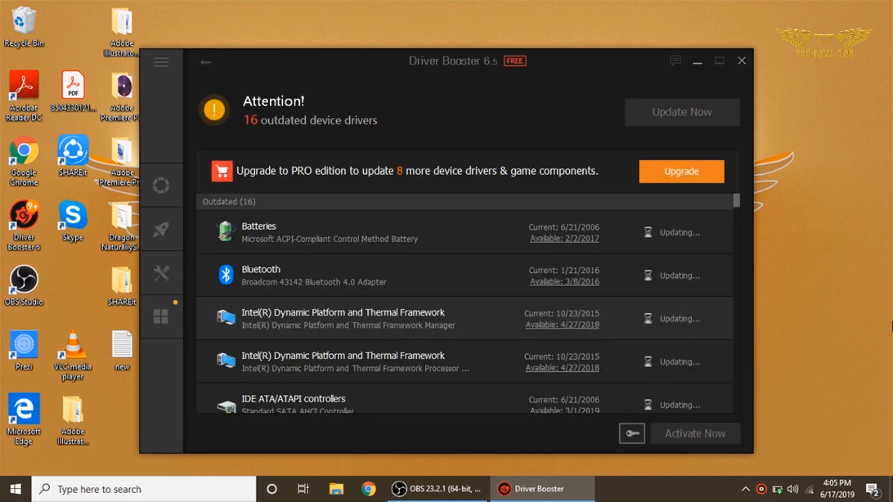
click(680, 112)
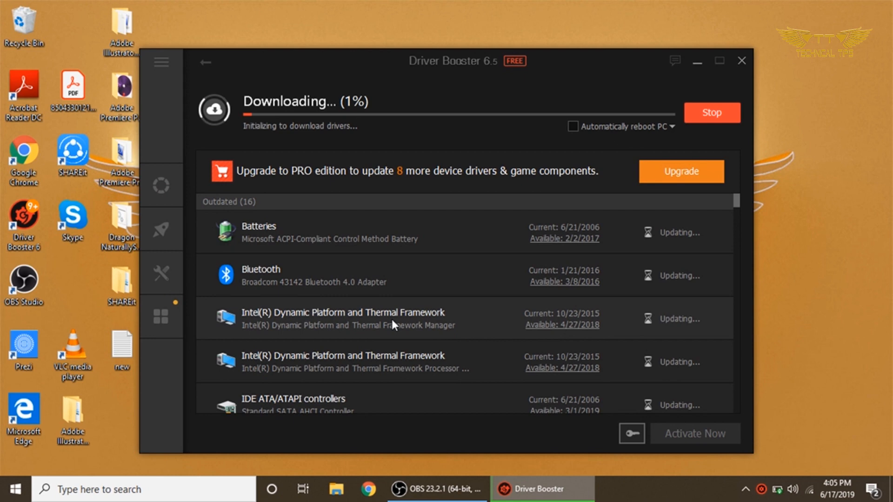
Scroll through the driver list while updates download and install, until More Updates Found appears.
scroll(down, 3)
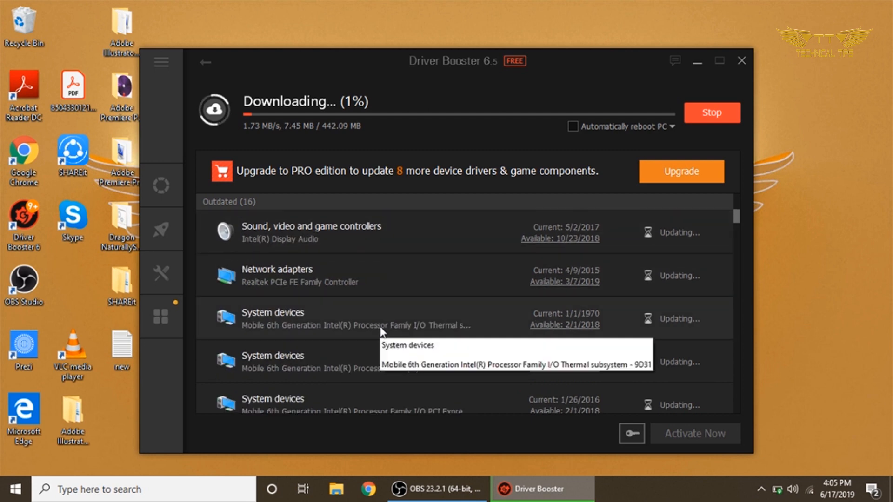
scroll(down, 3)
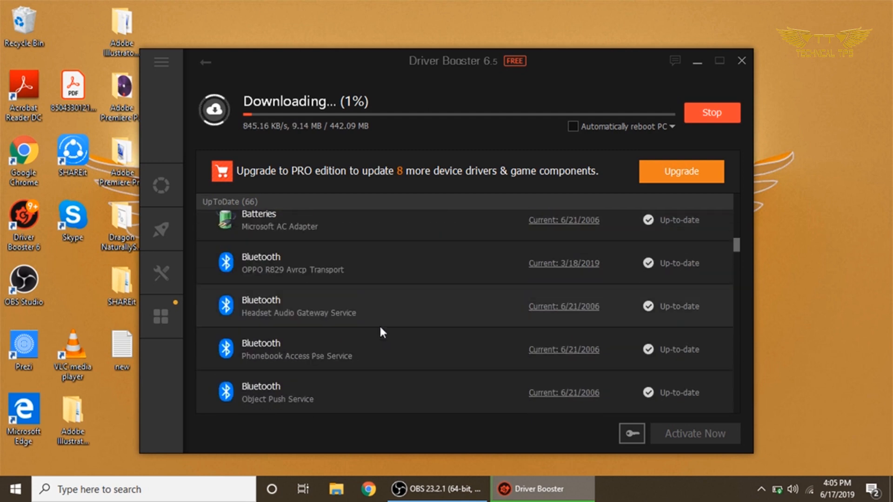
scroll(down, 3)
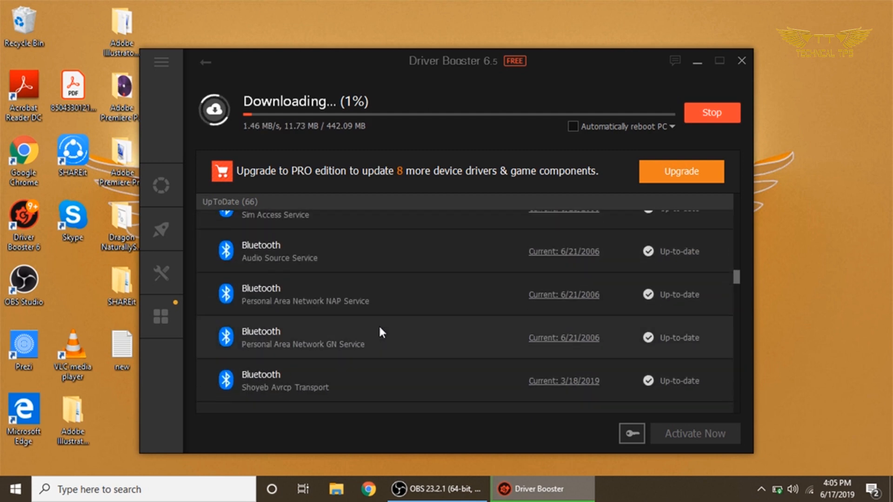
scroll(up, 3)
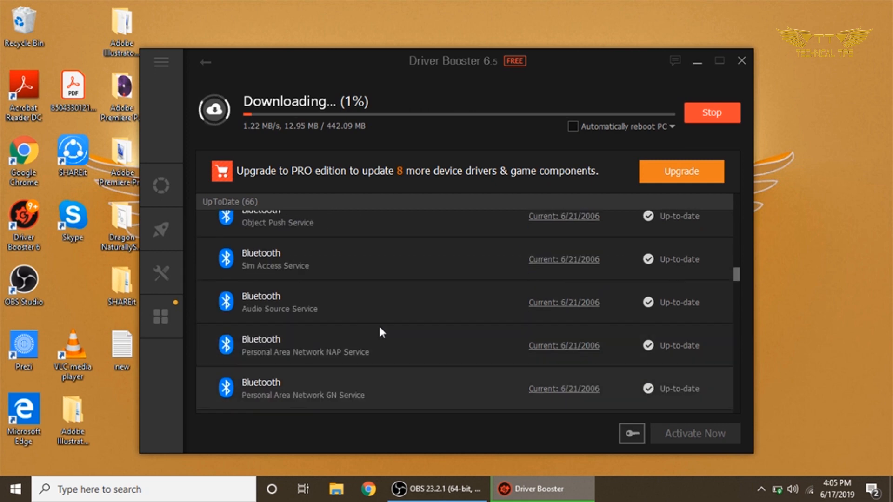
scroll(up, 3)
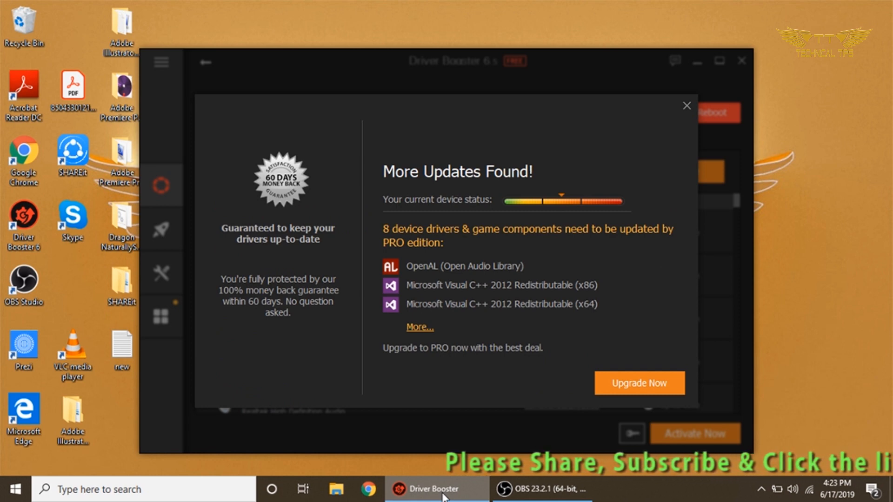
mouse_move(548, 410)
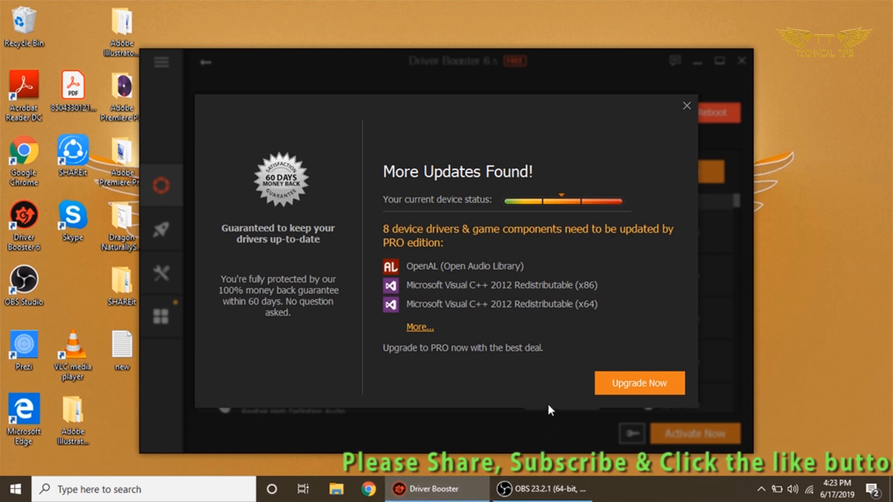
mouse_move(686, 107)
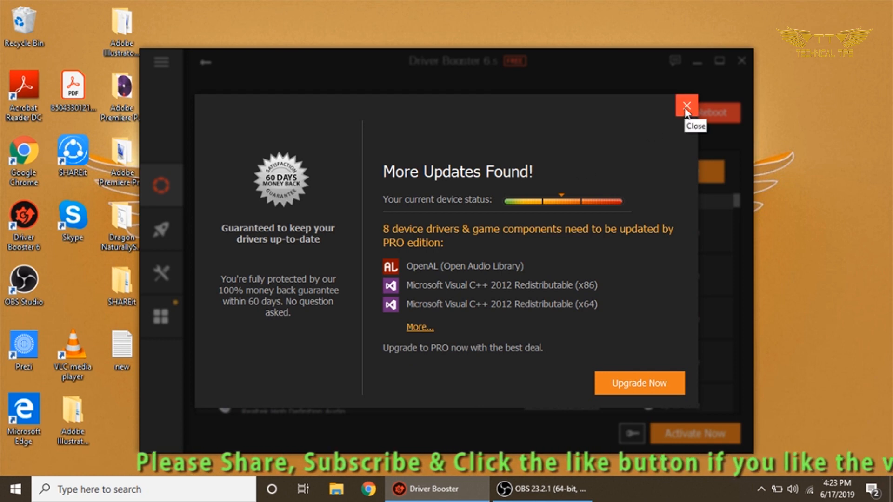
Dismiss the PRO upgrade offer, review the 16 updated drivers, and close Driver Booster.
click(686, 106)
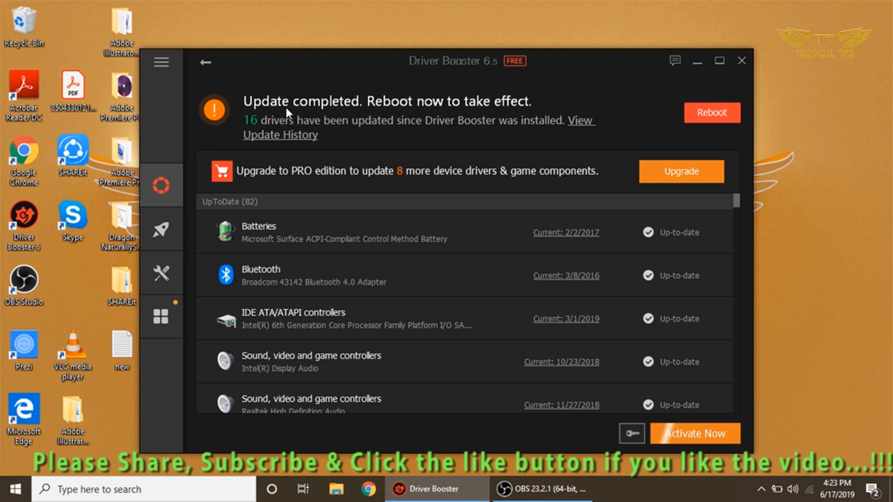
mouse_move(466, 116)
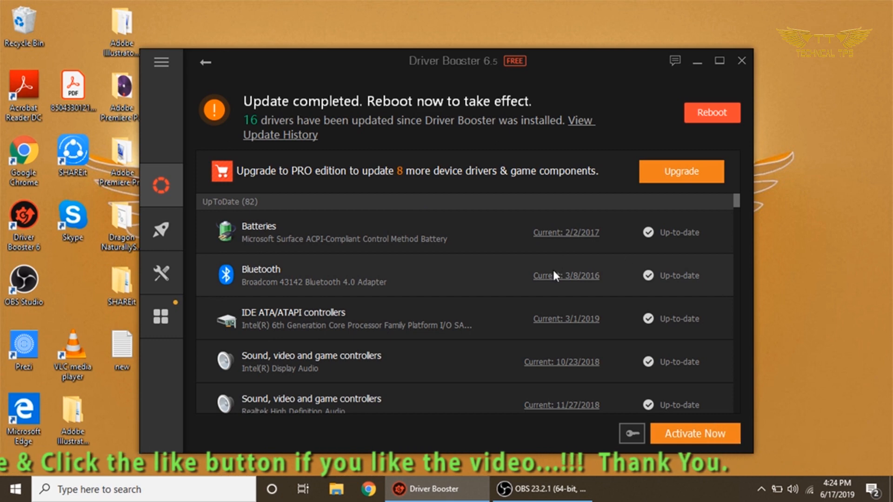
scroll(down, 3)
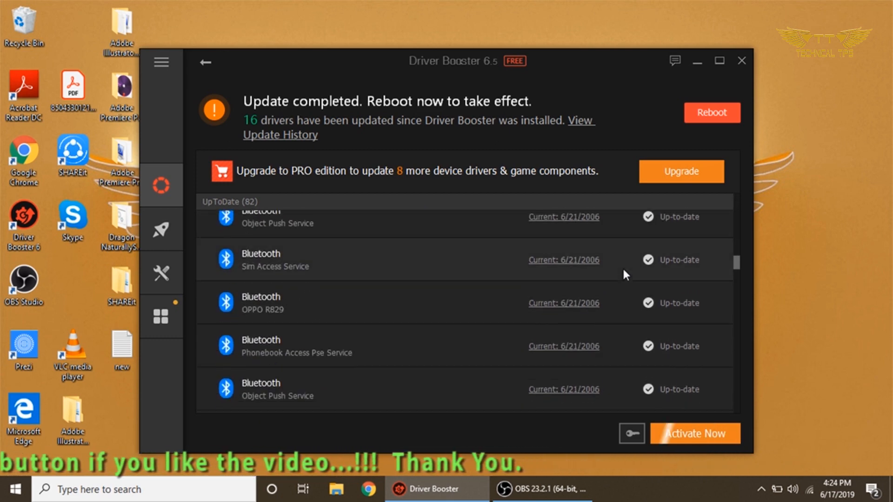
scroll(down, 3)
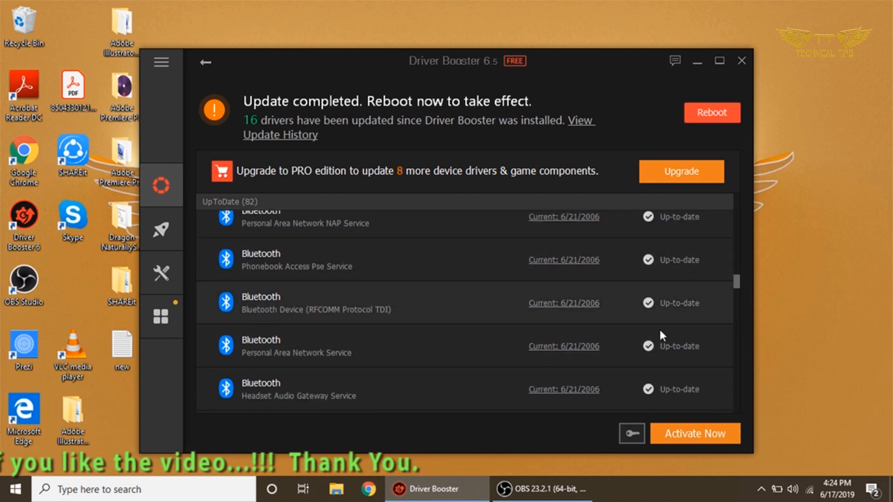
mouse_move(637, 333)
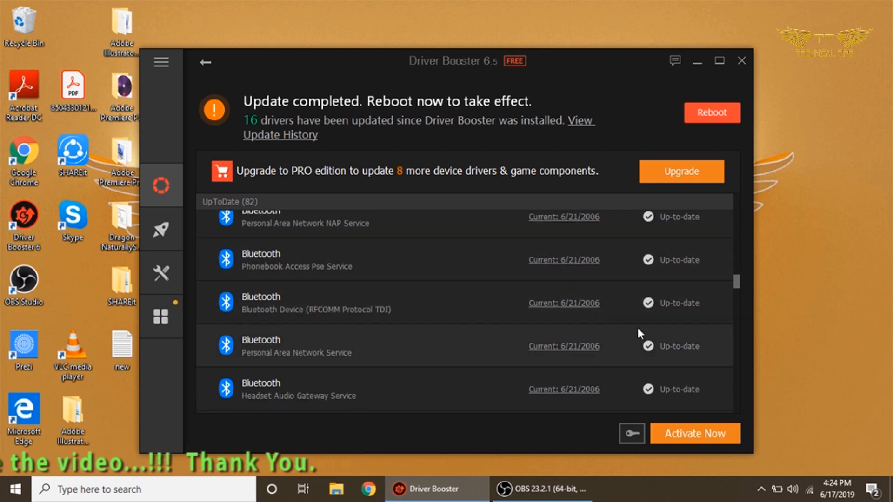
mouse_move(712, 112)
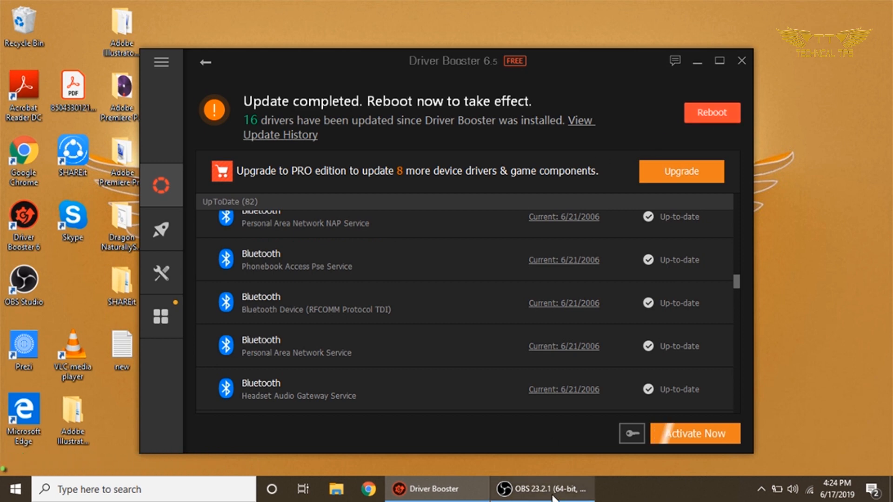
click(742, 61)
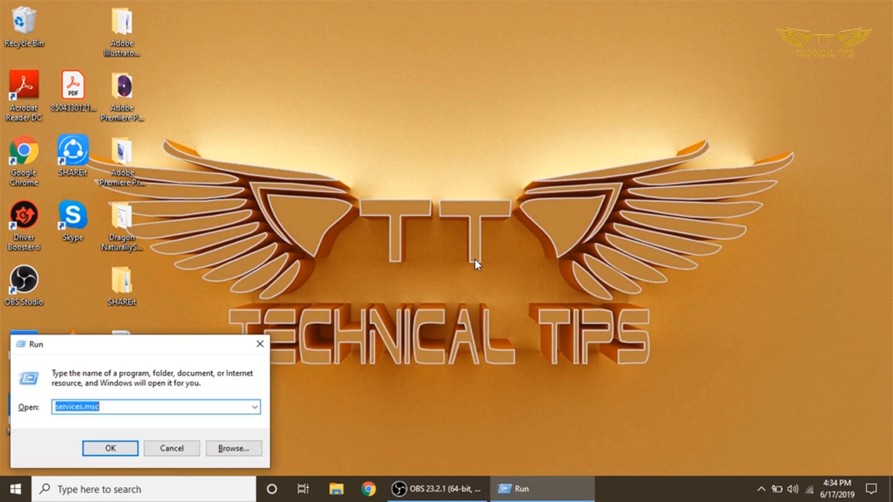
Run appwiz.cpl to open Programs and Features.
text(a)
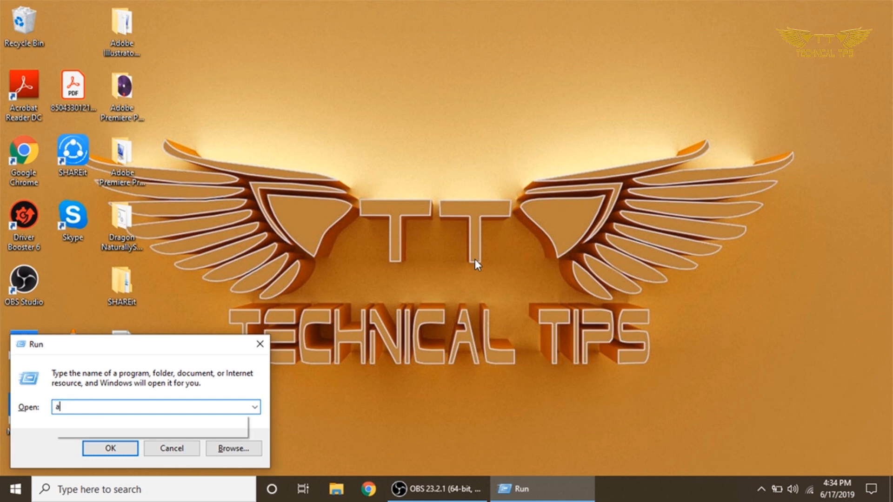
text(pp)
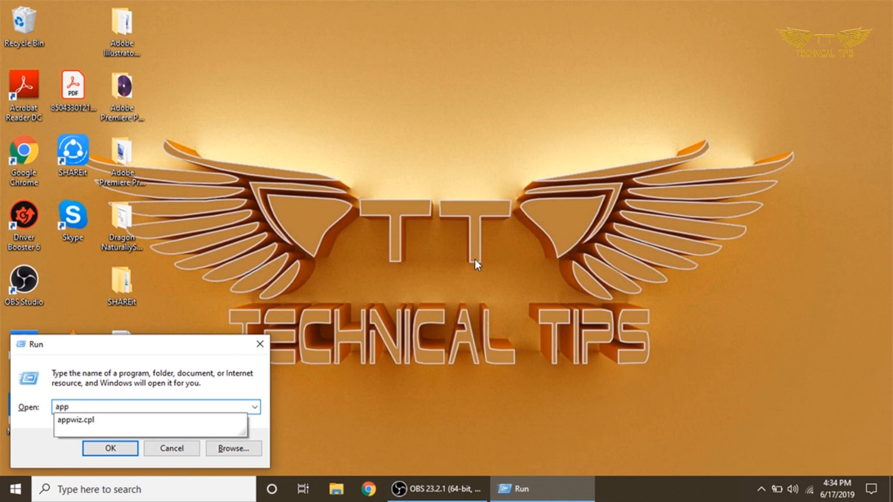
click(150, 420)
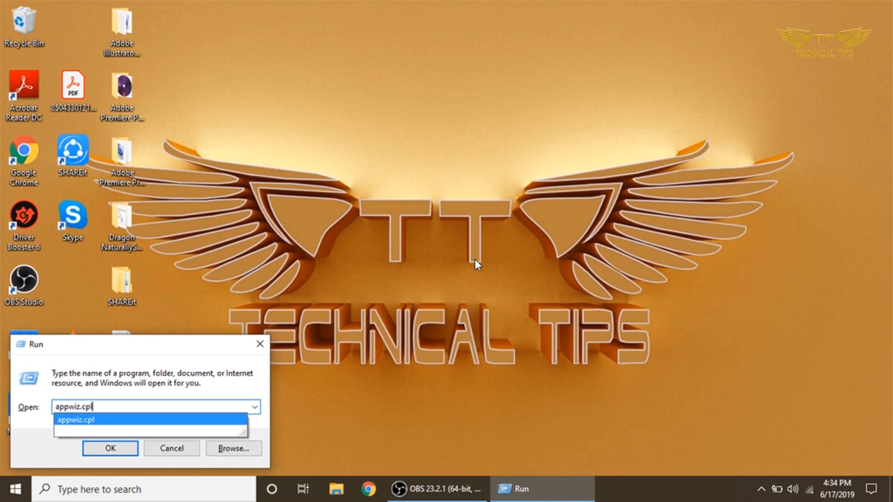
click(109, 448)
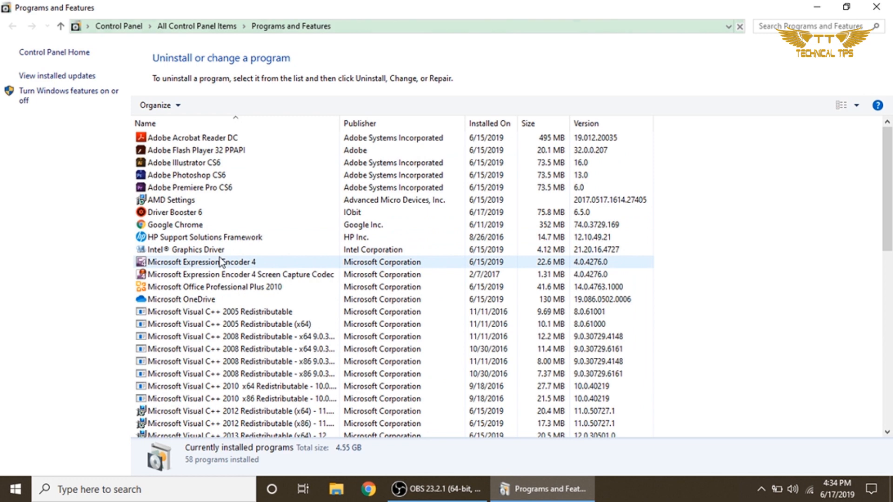
Uninstall Driver Booster 6 and approve the User Account Control prompt.
click(174, 212)
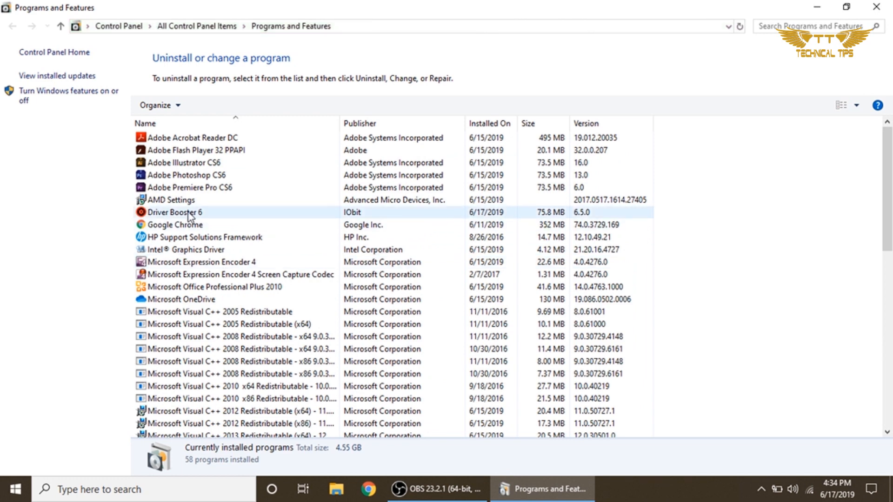
click(176, 213)
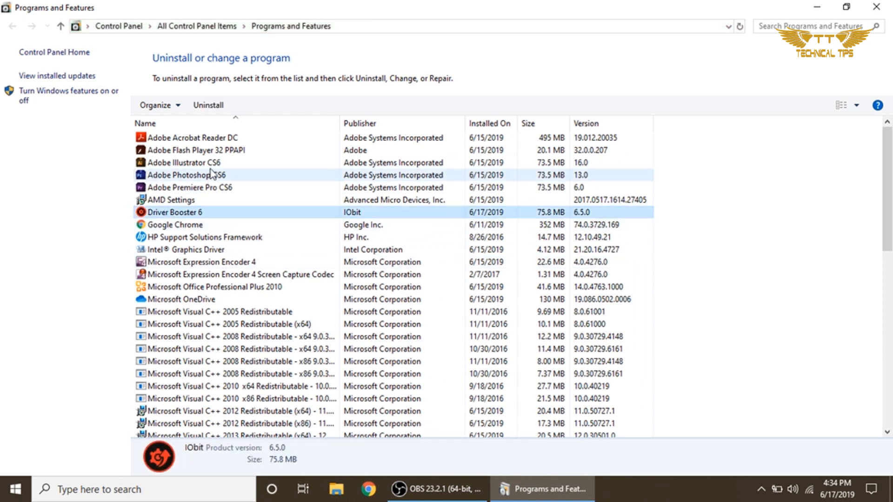
mouse_move(208, 104)
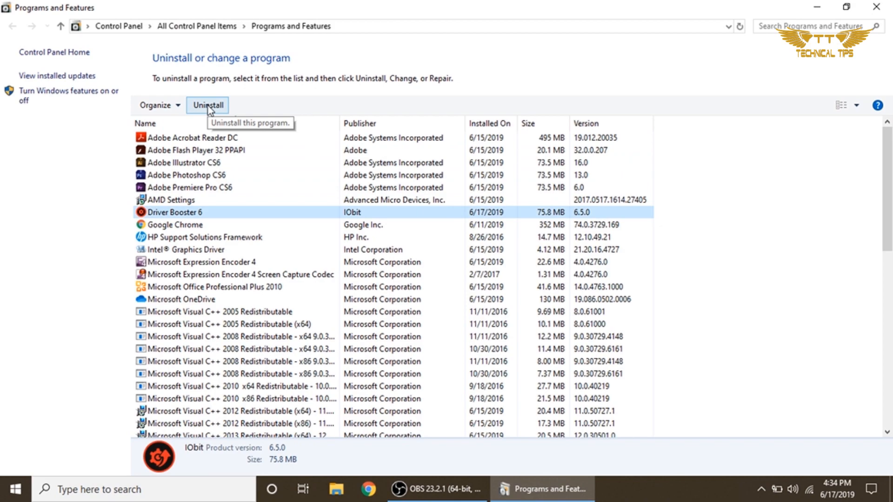
click(207, 104)
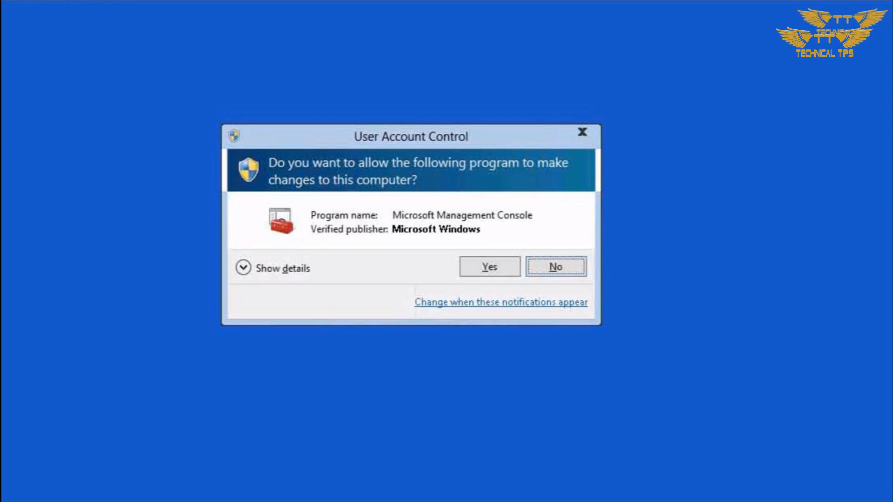
click(488, 266)
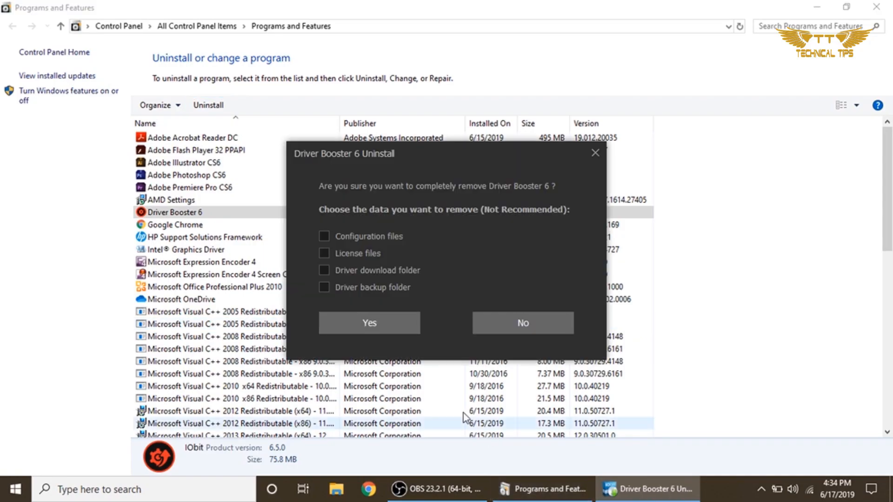
Remove Driver Booster 6 including configuration, license, download and backup data, then acknowledge success.
click(324, 236)
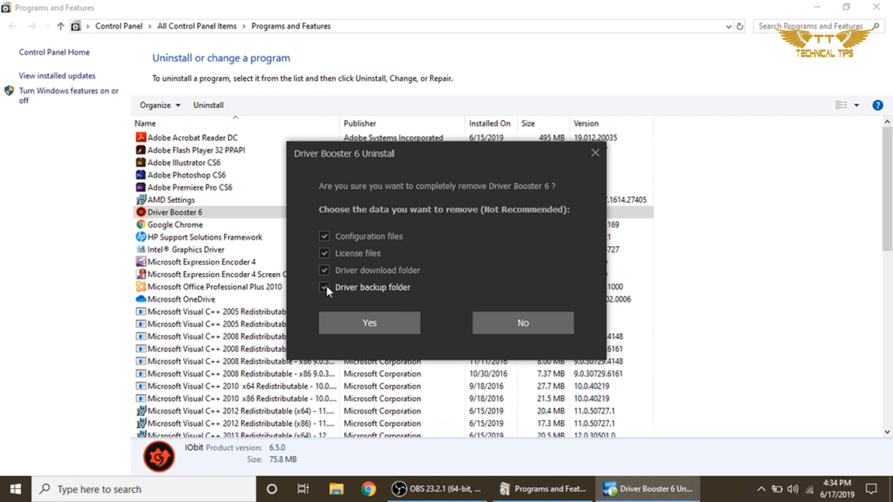
click(369, 322)
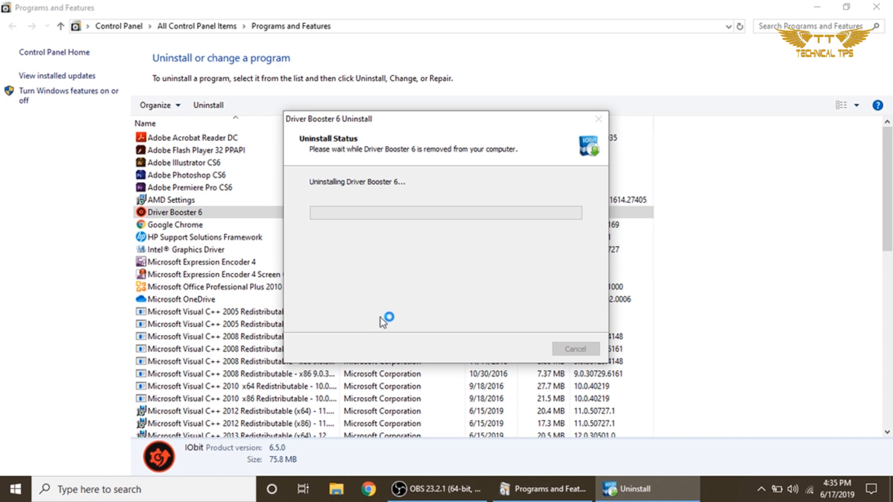
mouse_move(383, 322)
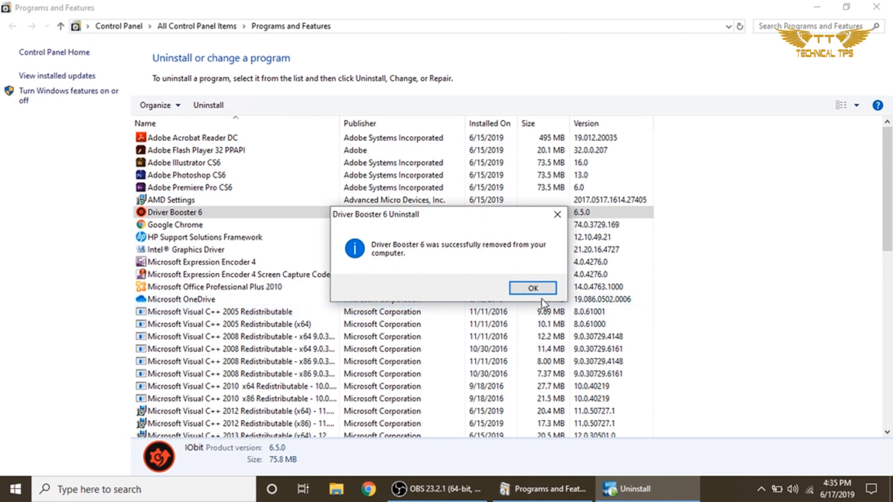
click(531, 287)
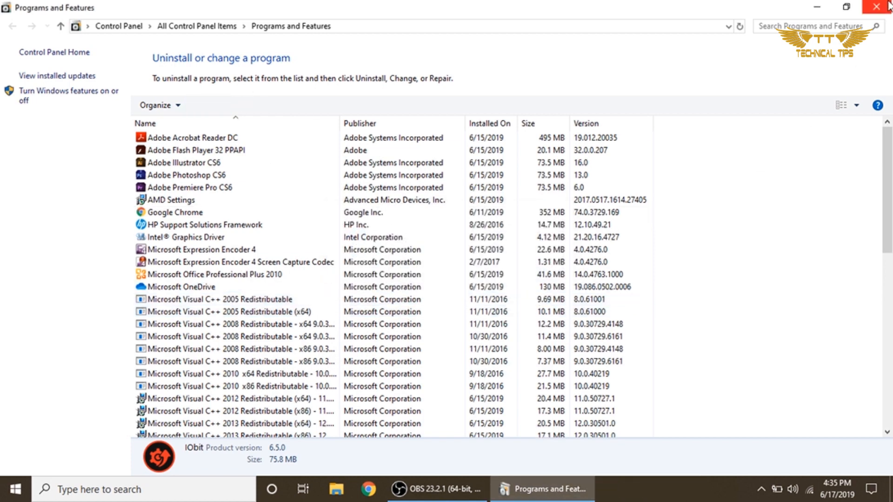